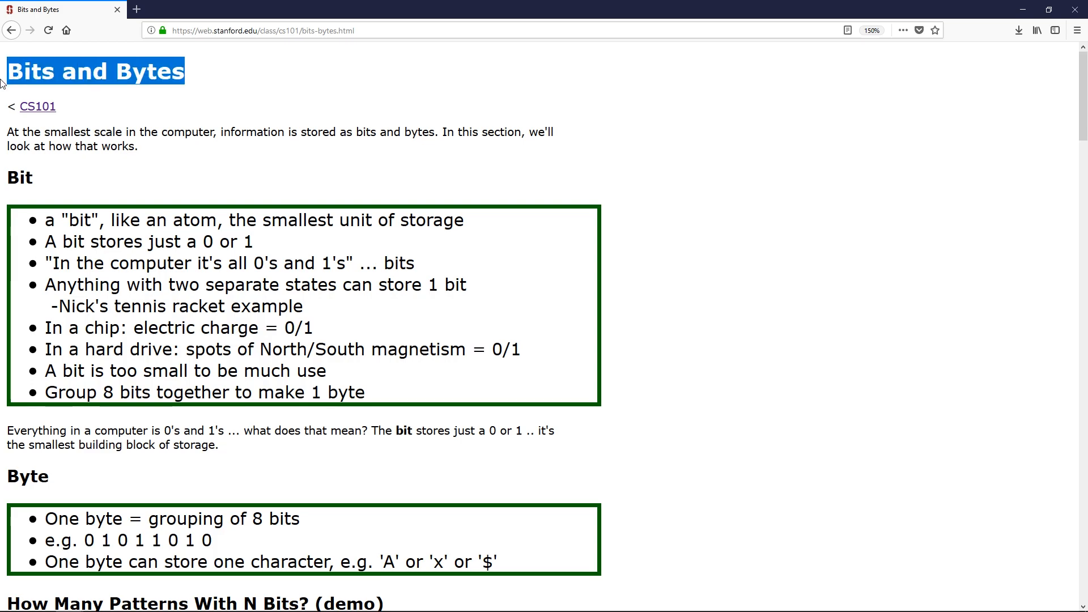
mouse_move(97, 127)
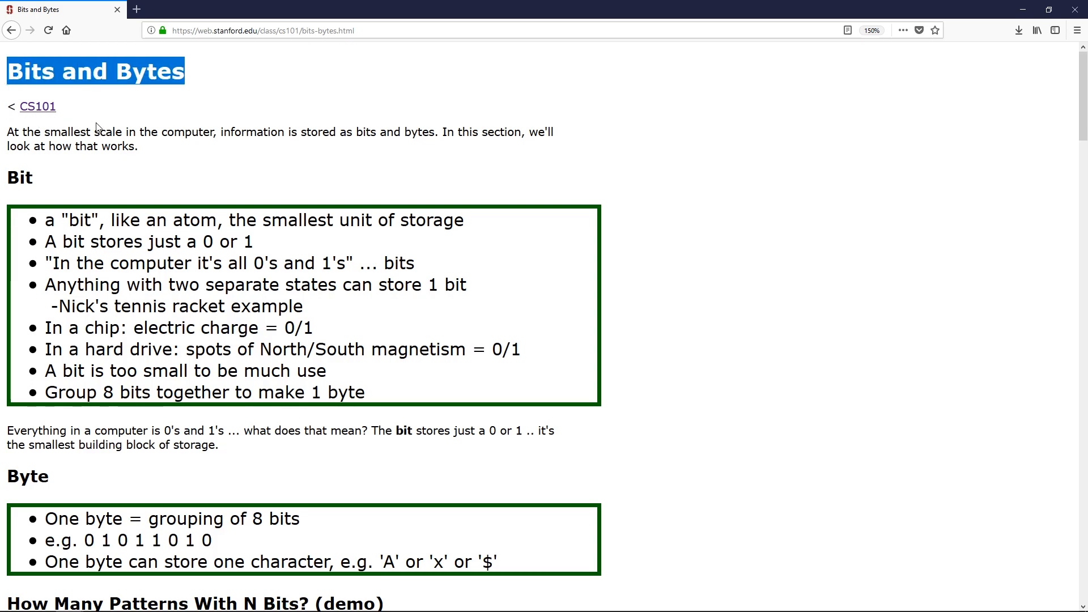
mouse_move(159, 180)
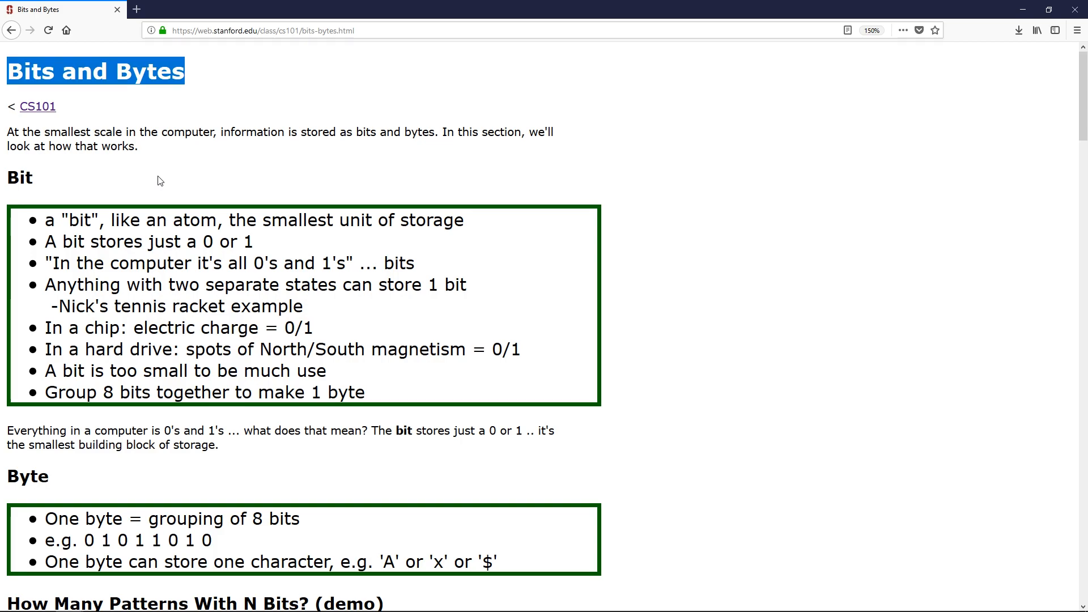
mouse_move(867, 250)
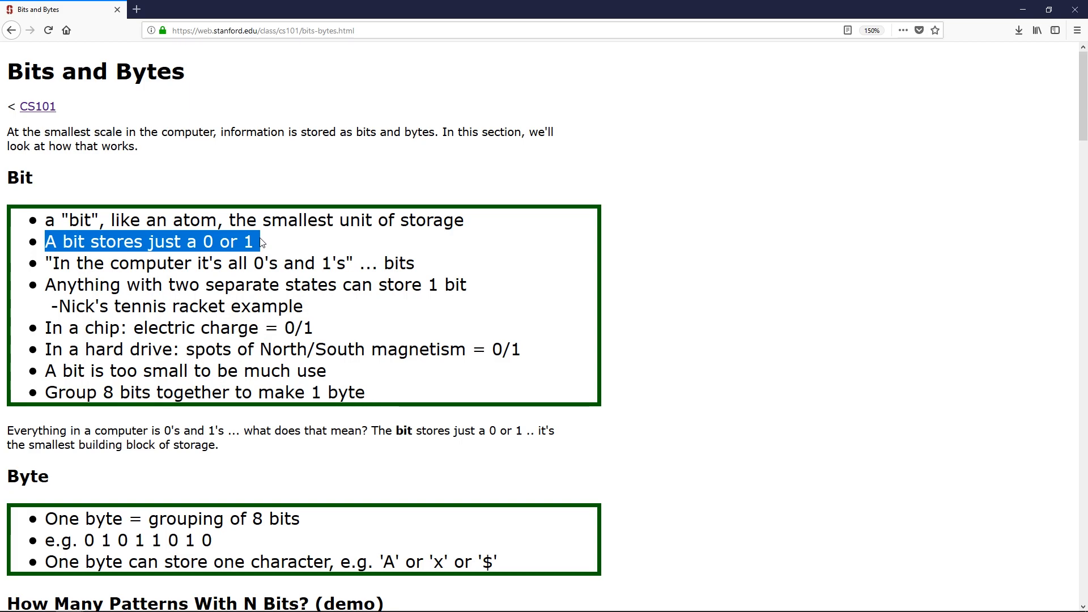
mouse_move(327, 313)
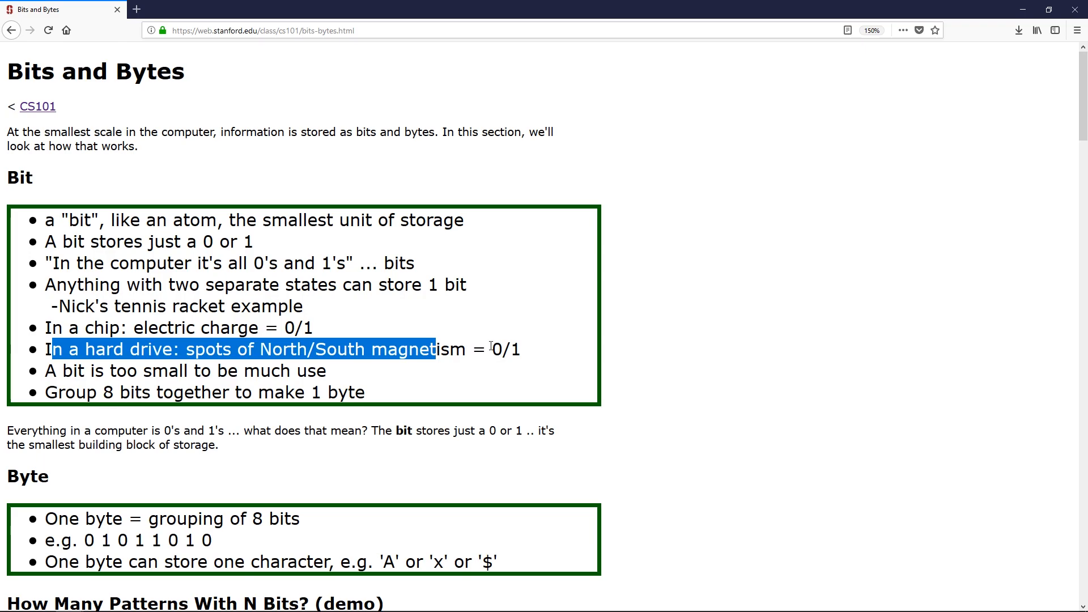
Step: Highlight the word byte in the last bullet, then move down to the patterns section
left_click(539, 353)
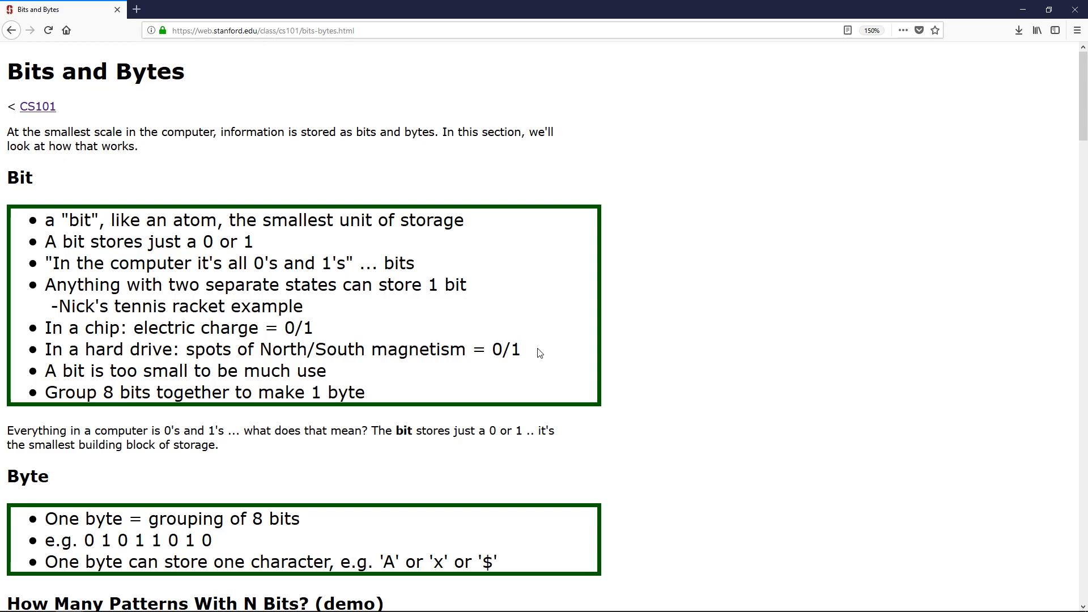
double_click(347, 392)
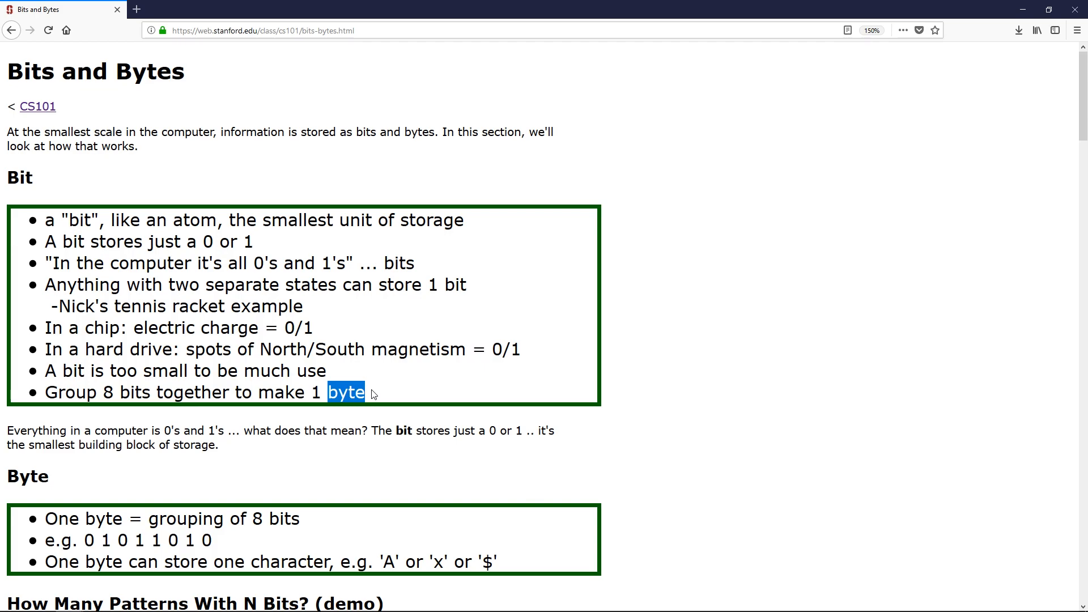
scroll("down", 3)
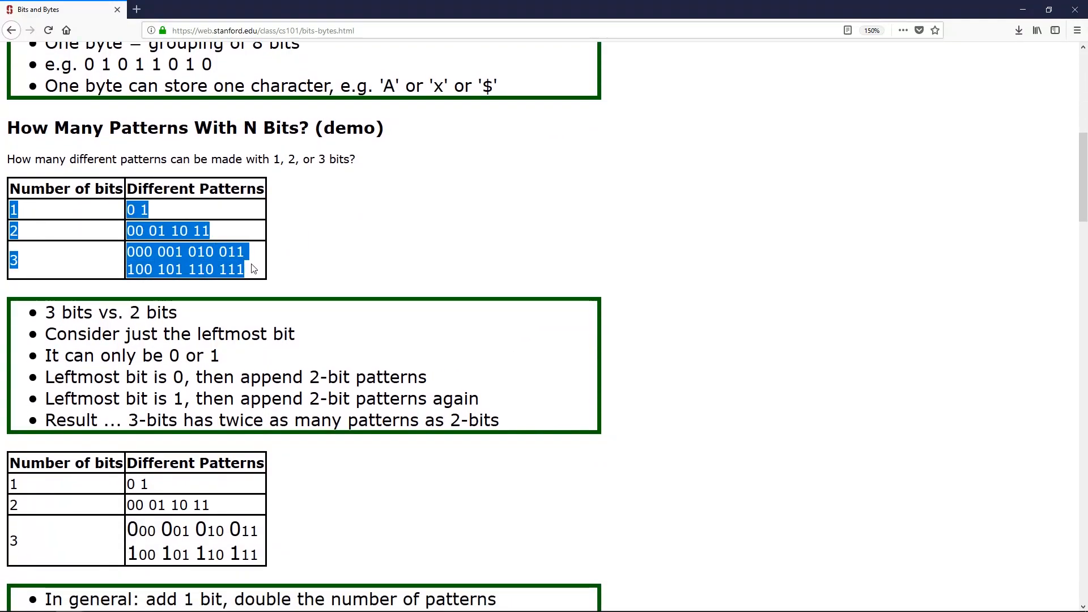
Step: Highlight the 1-bit patterns 0 1 and the list of 3-bit patterns in the table
left_click(257, 270)
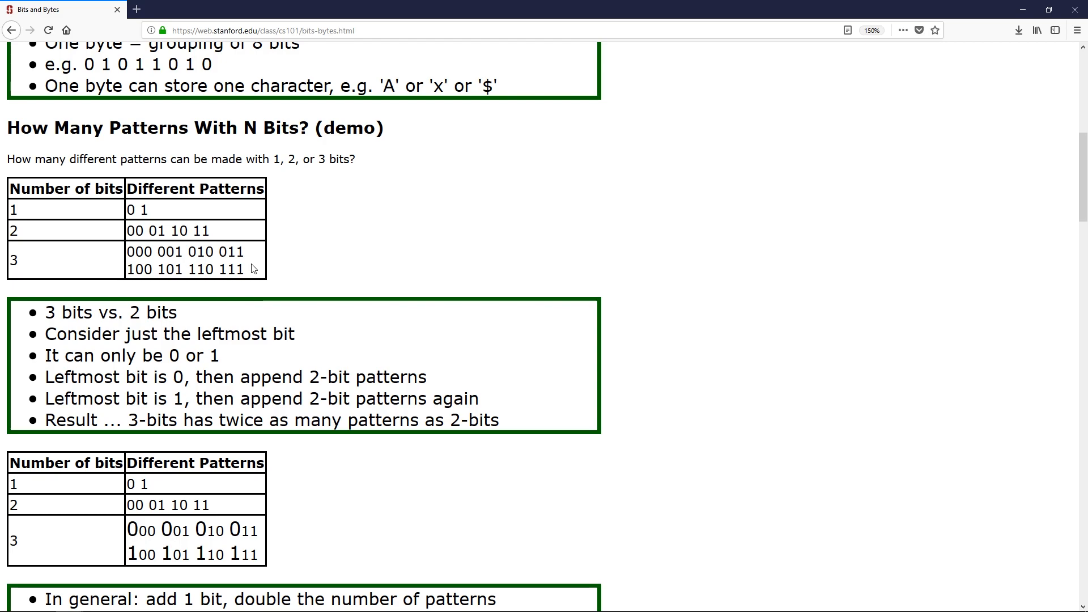
double_click(137, 209)
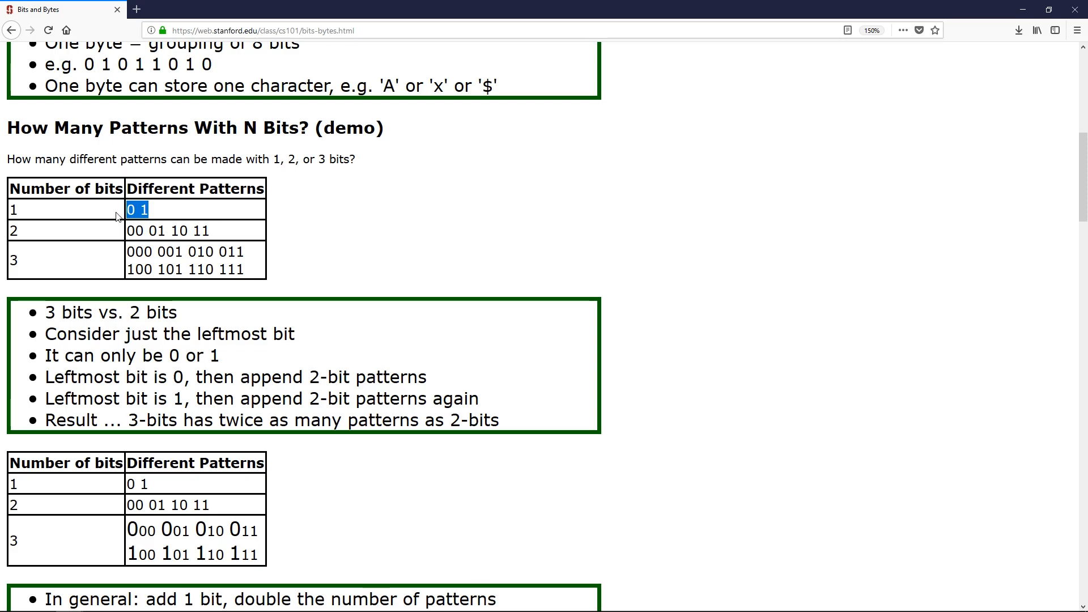
left_click(12, 230)
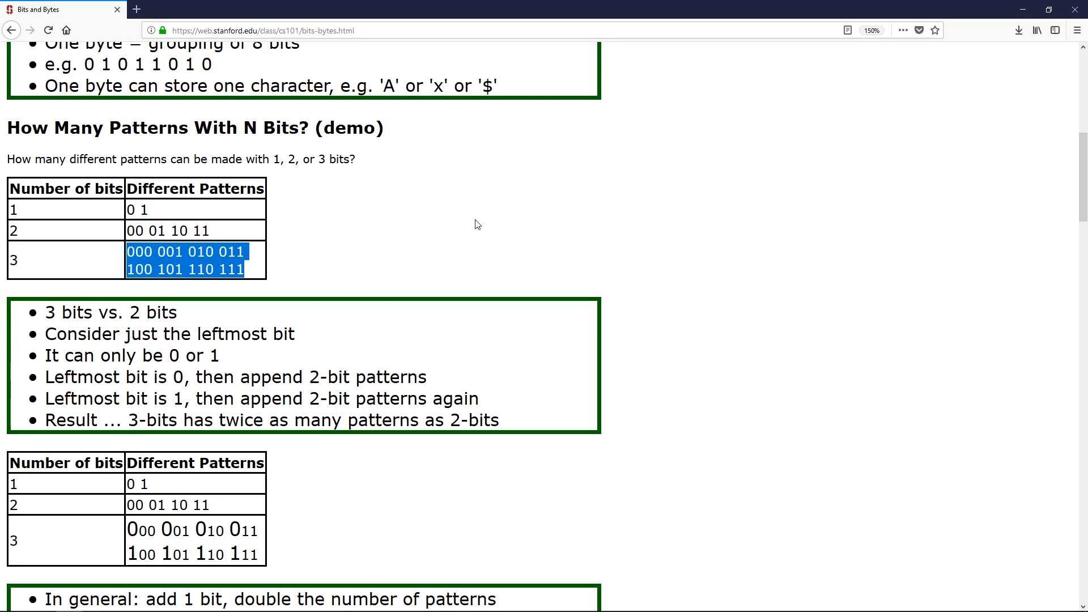
scroll("down", 3)
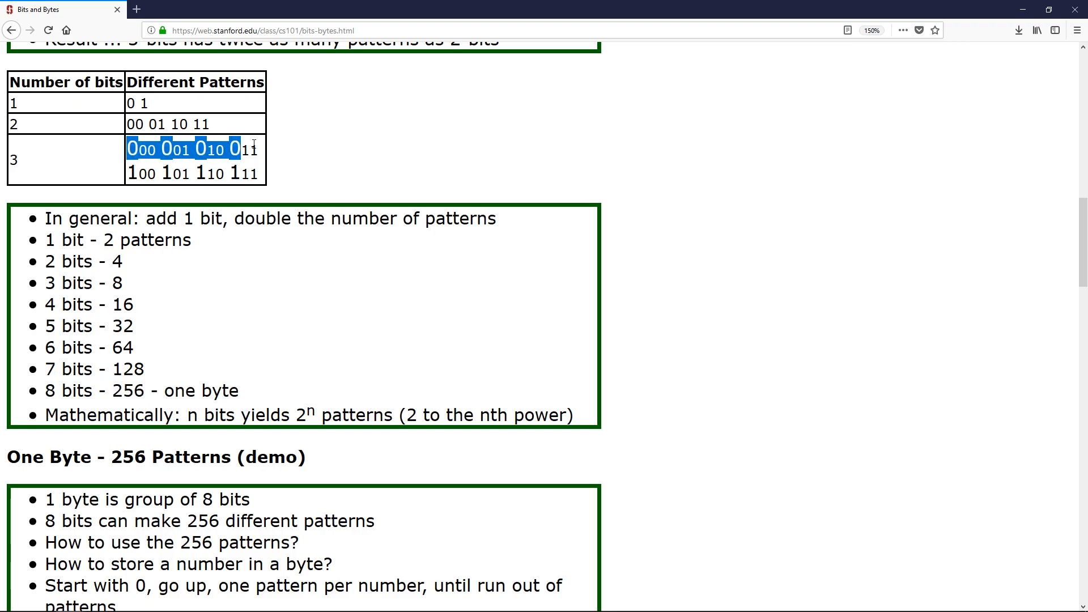
Step: Highlight some 3-bit patterns and the pattern 000 beside the doubling list up to 256
left_click_drag(250, 148, 257, 173)
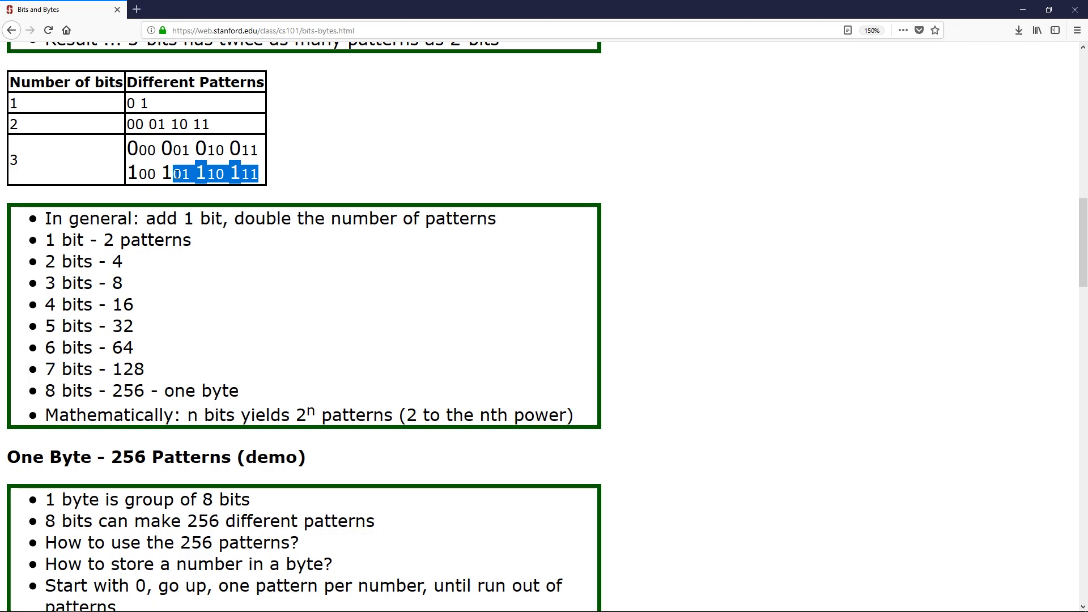
scroll("down", 3)
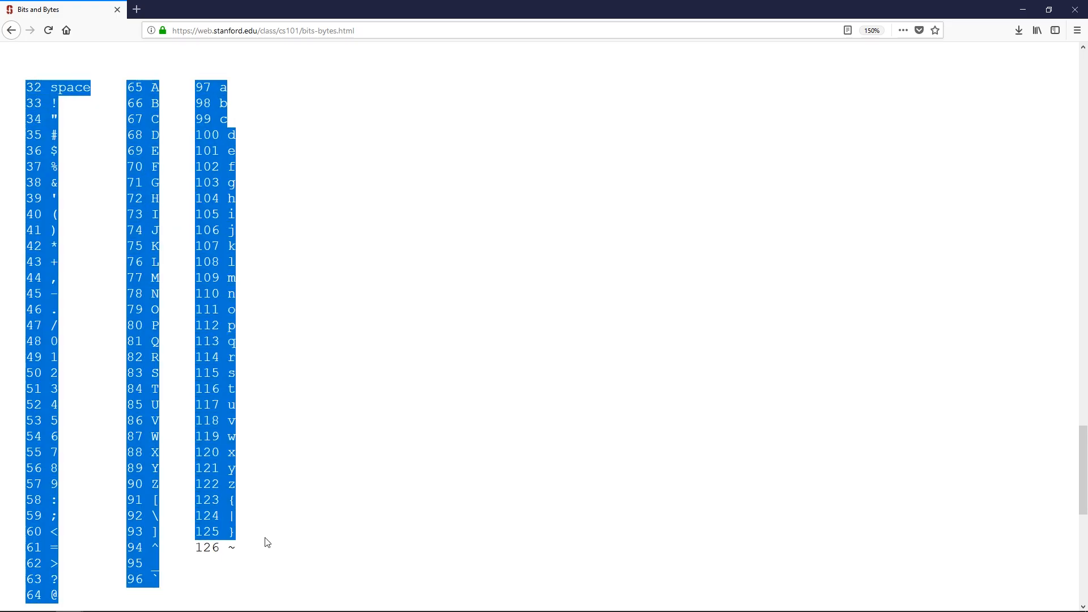
left_click(264, 543)
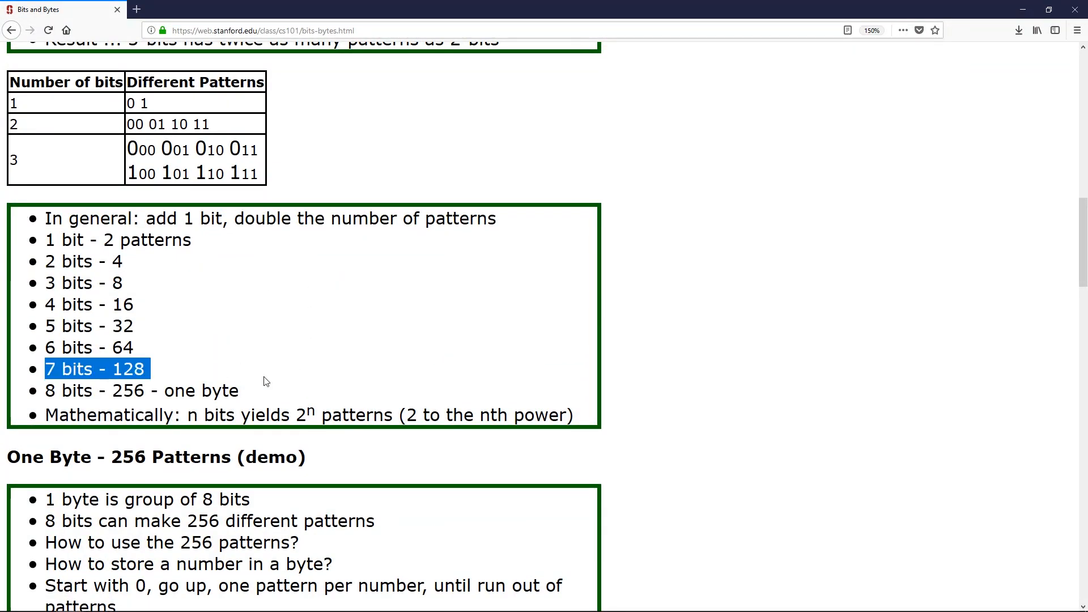
mouse_move(316, 334)
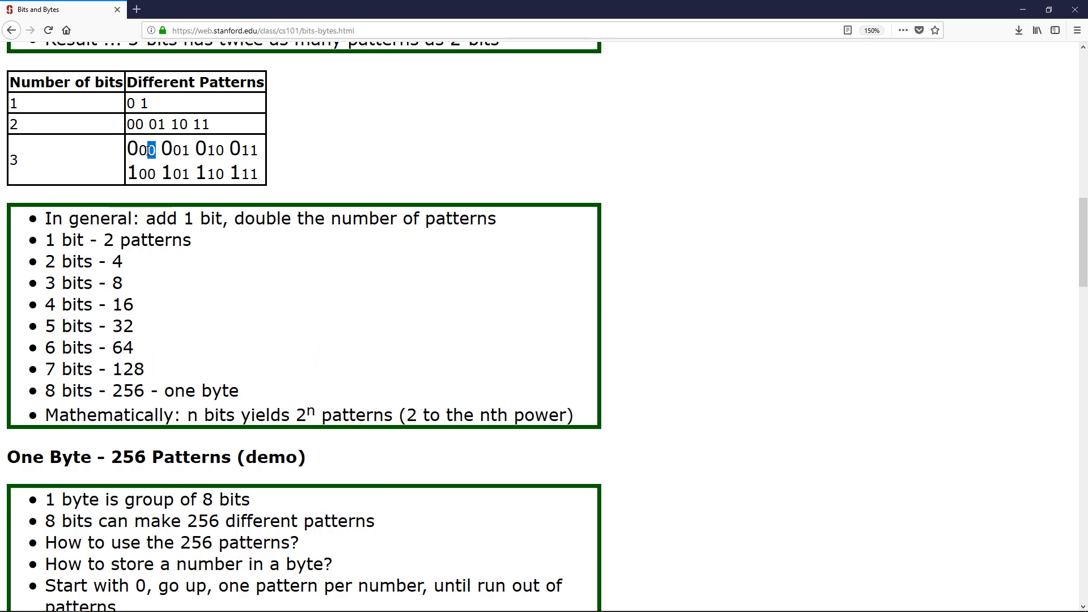
double_click(140, 149)
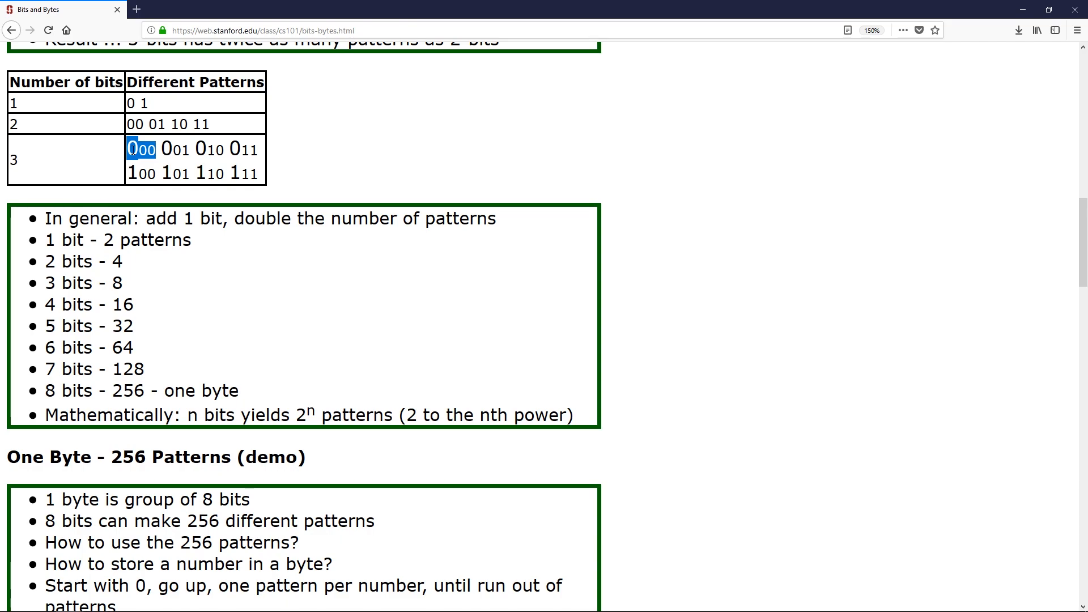
Step: Scroll through the ASCII code table, then search the web for 'binary ascai' in a new tab
scroll("down", 3)
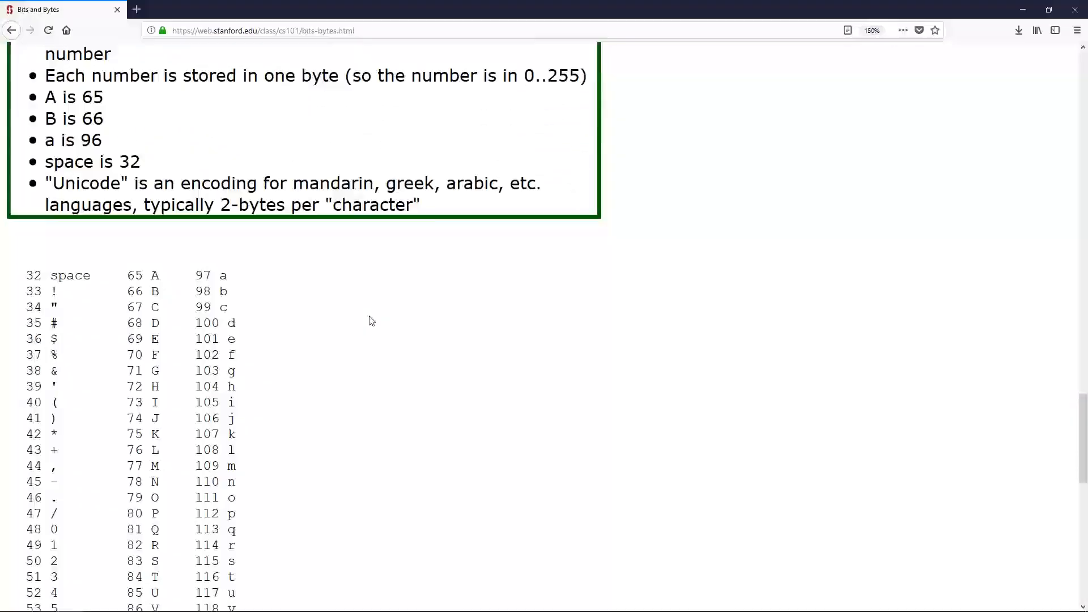
scroll("down", 3)
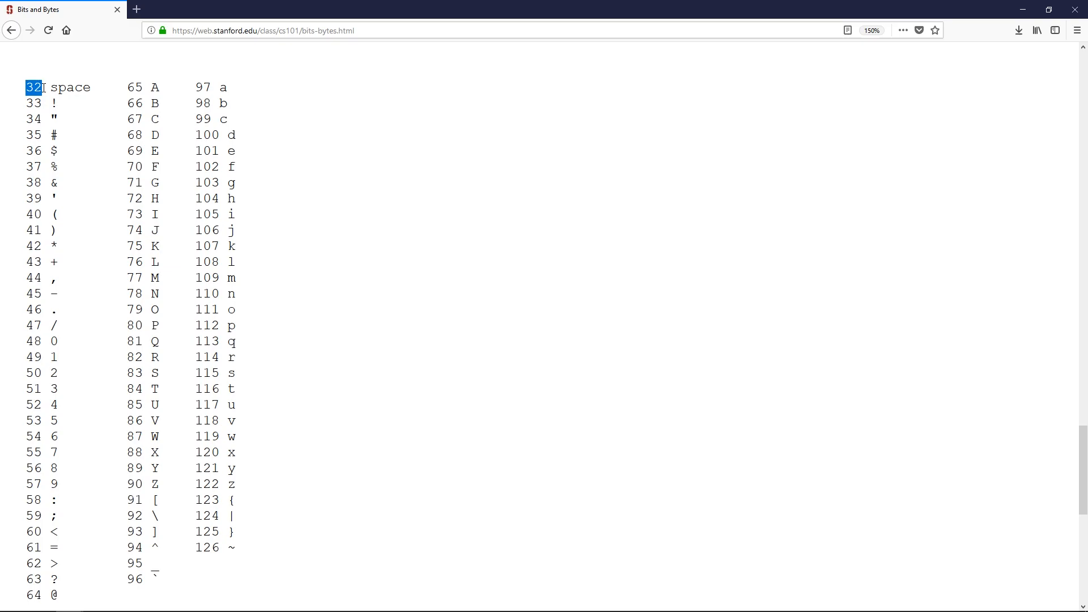
mouse_move(264, 271)
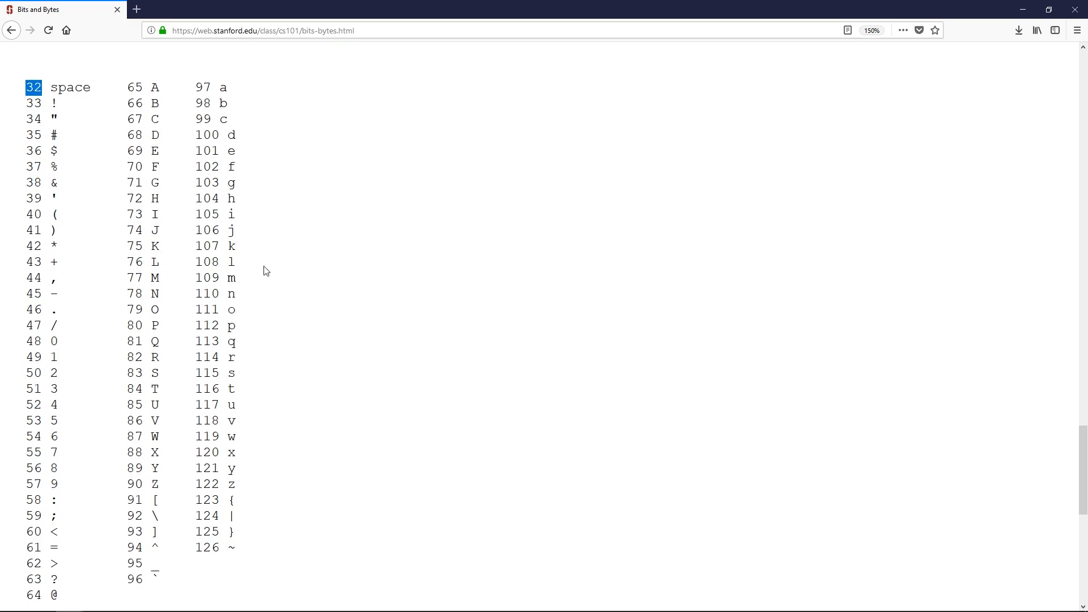
mouse_move(369, 293)
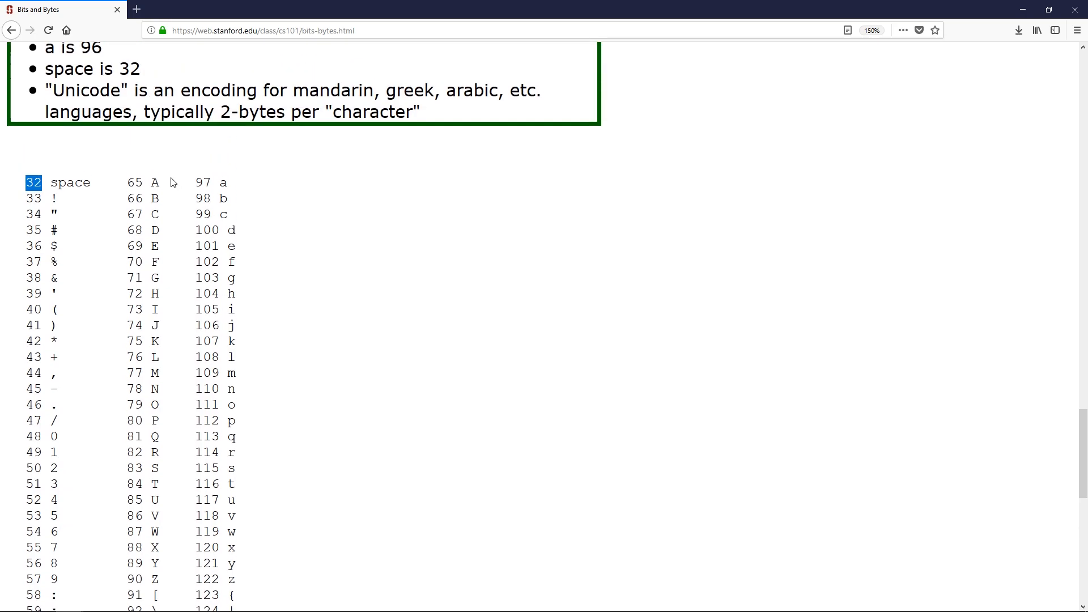
scroll("down", 3)
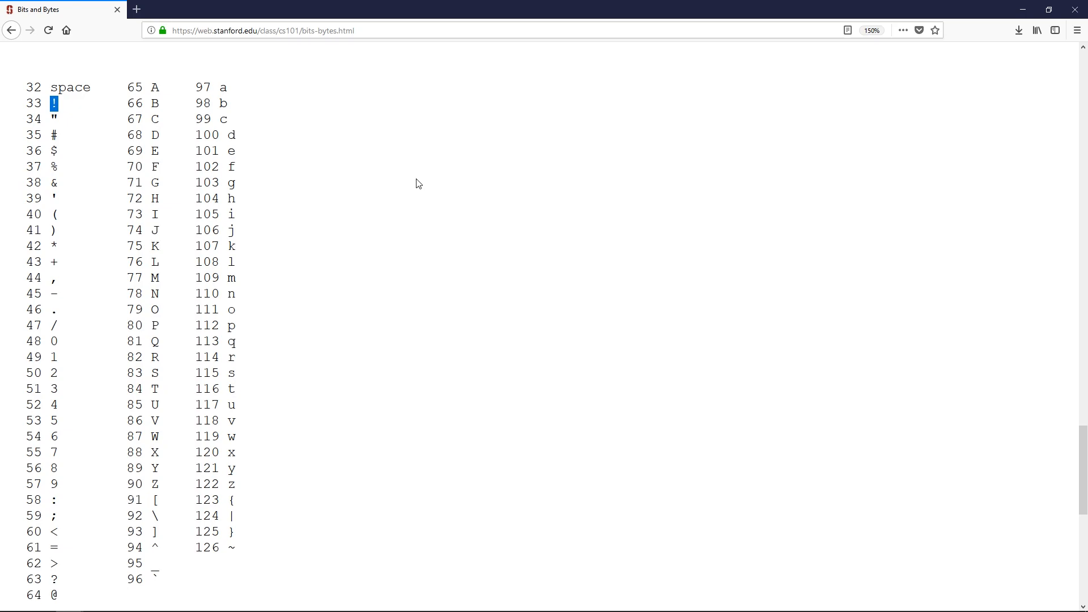
mouse_move(388, 186)
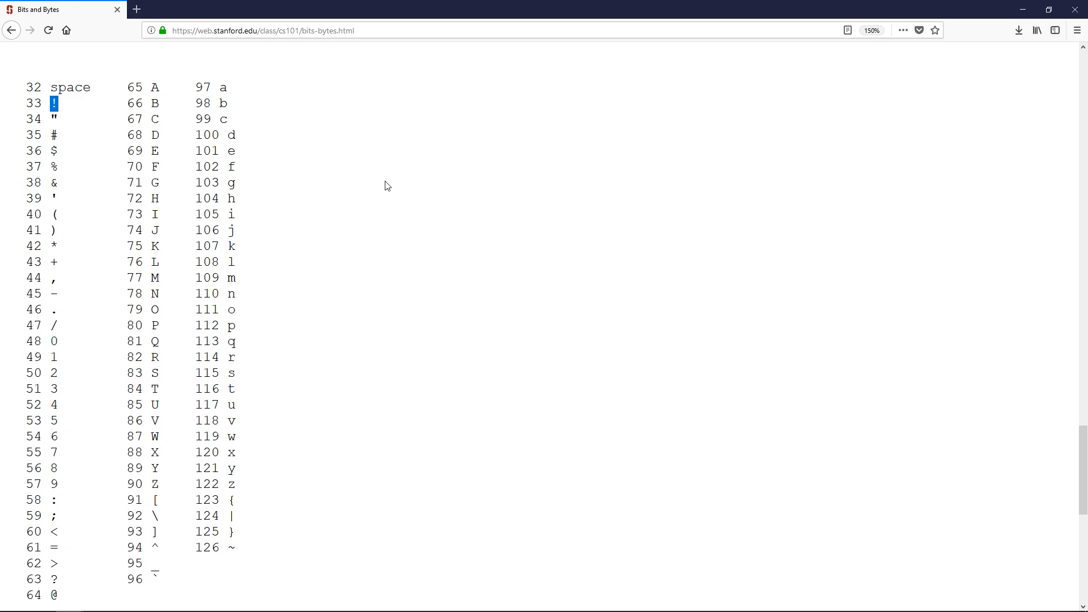
mouse_move(67, 126)
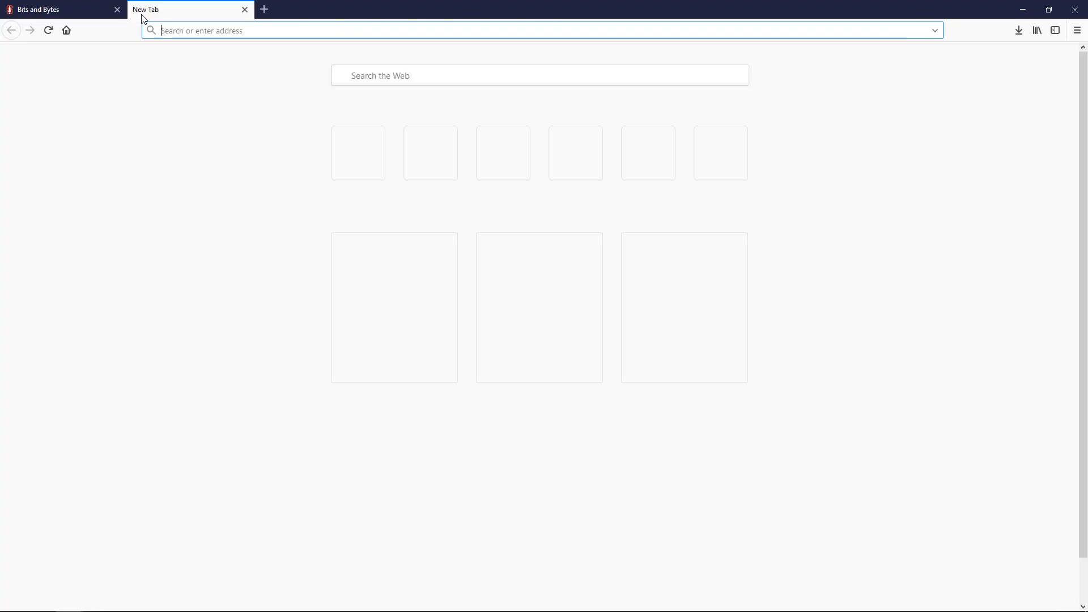
type("binary ascai")
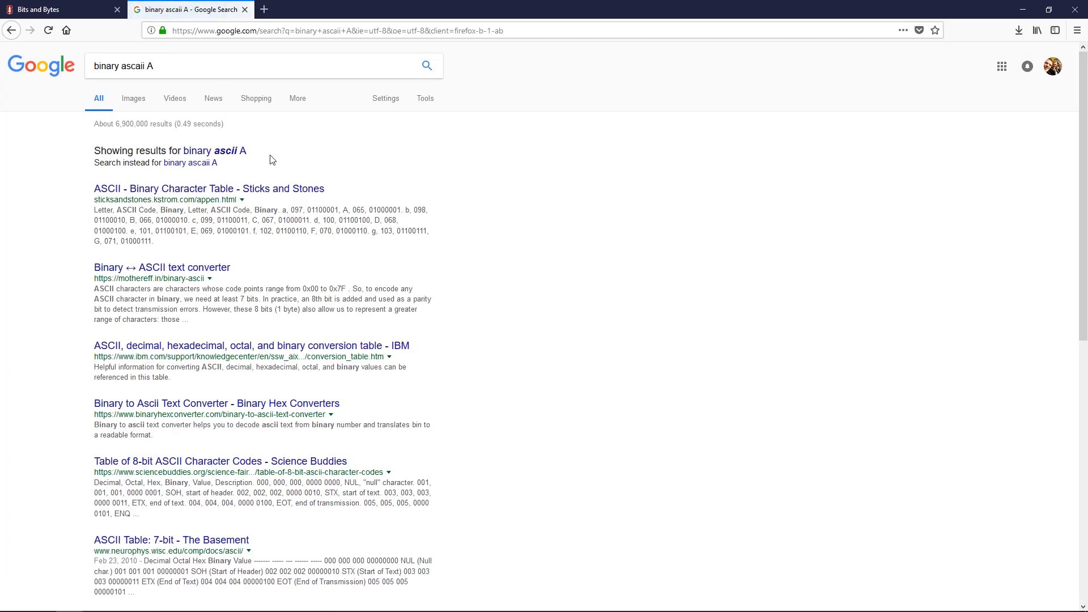
left_click(209, 188)
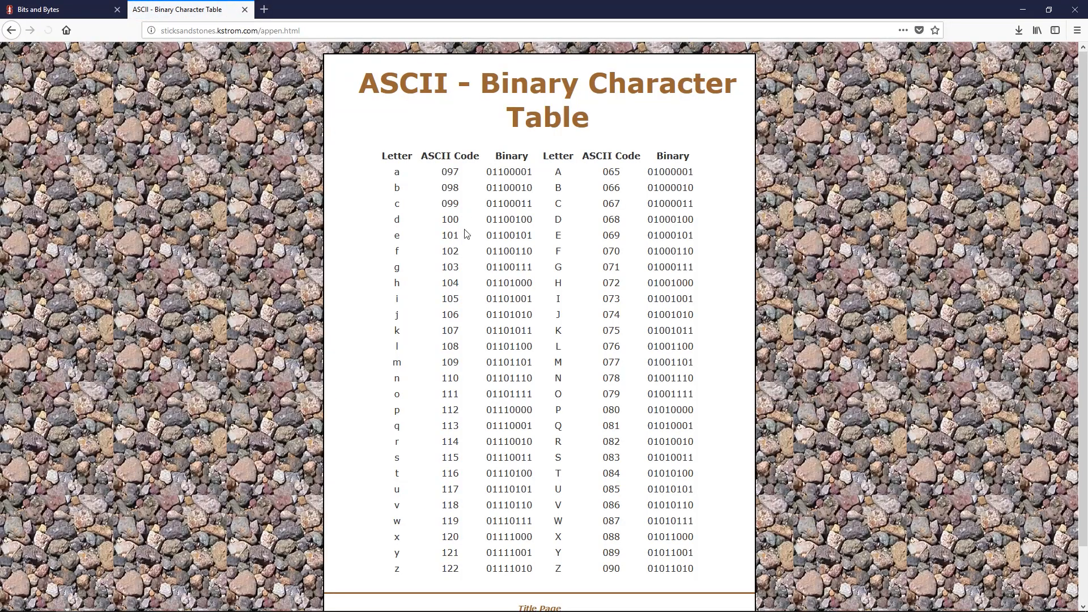
left_click(48, 29)
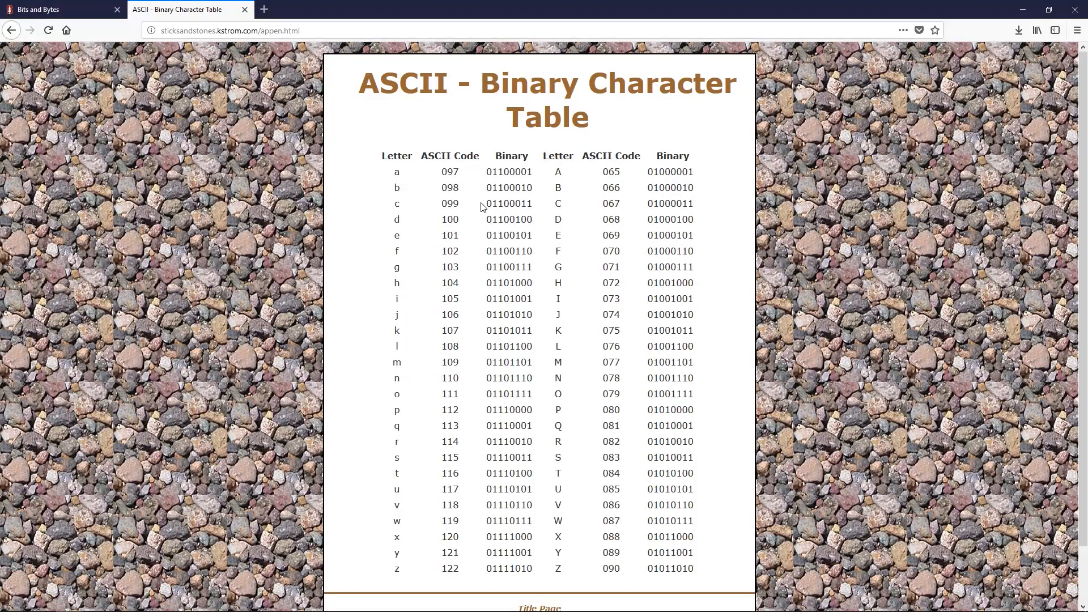
mouse_move(620, 174)
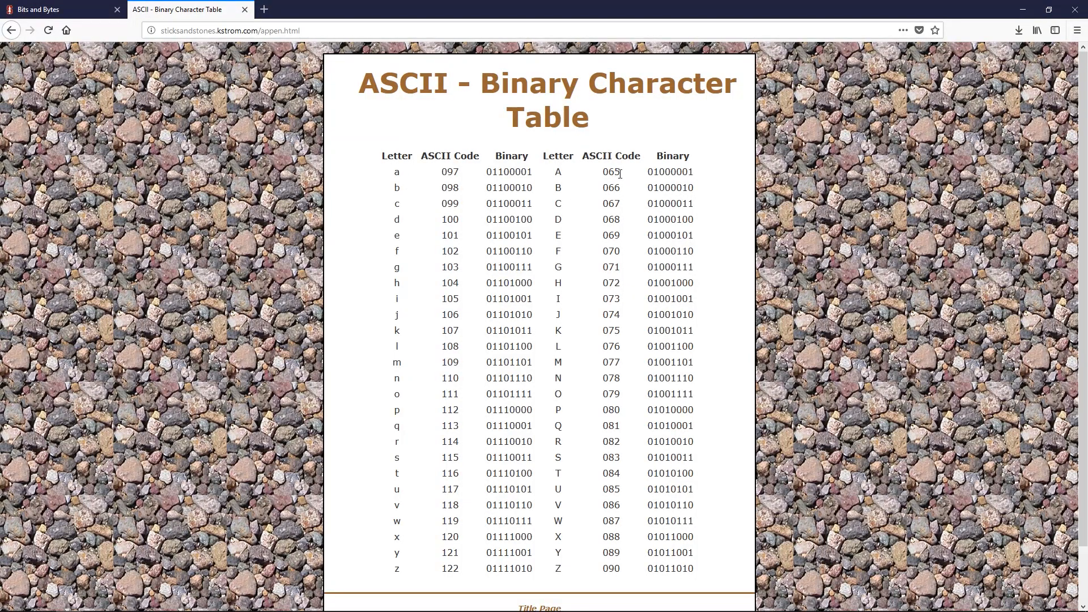
double_click(610, 172)
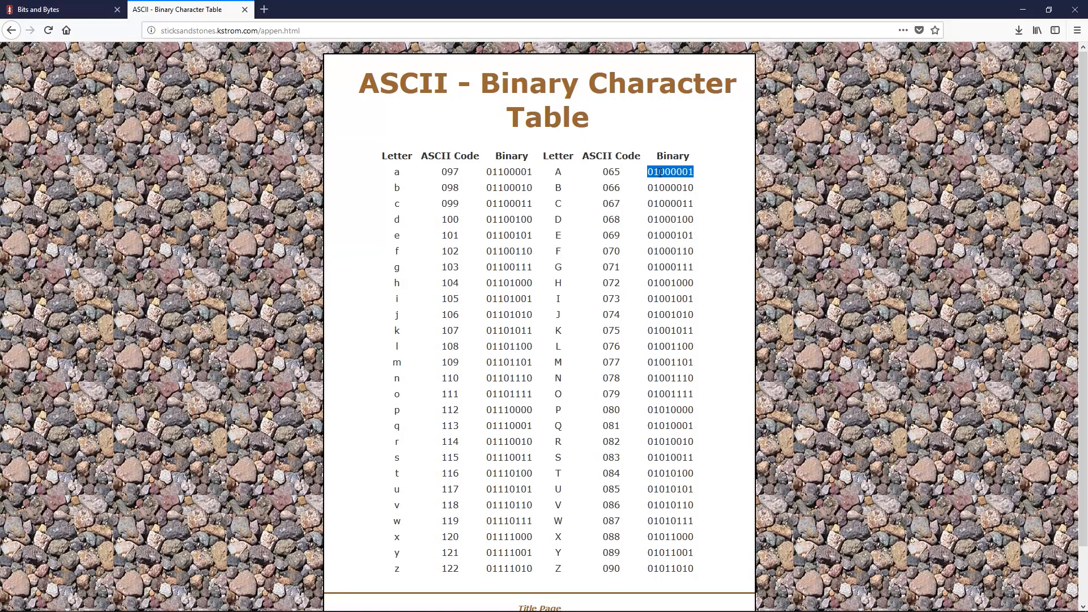
left_click(700, 178)
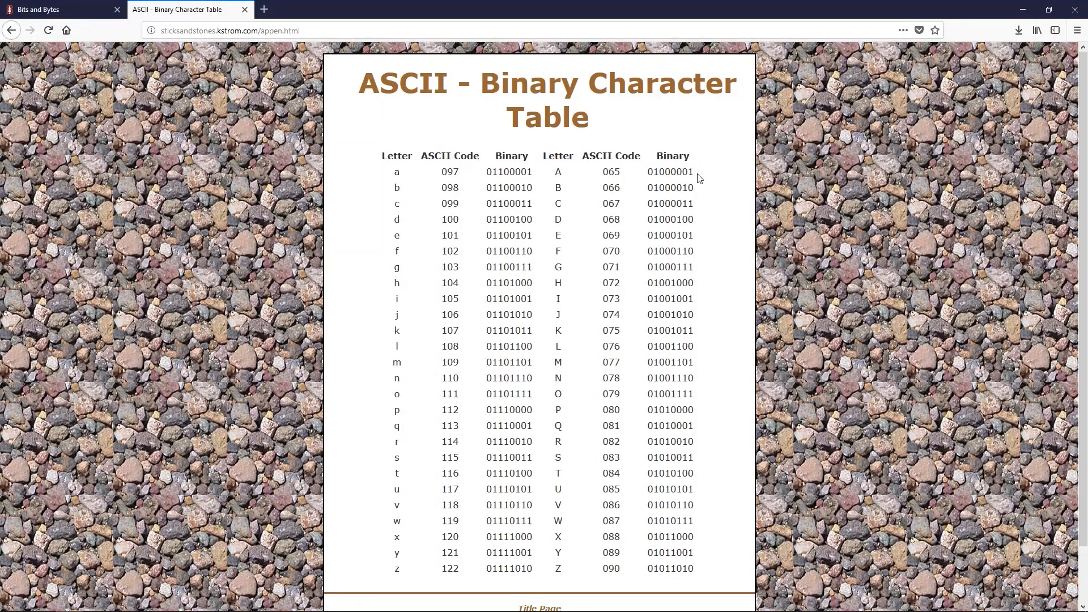
double_click(670, 187)
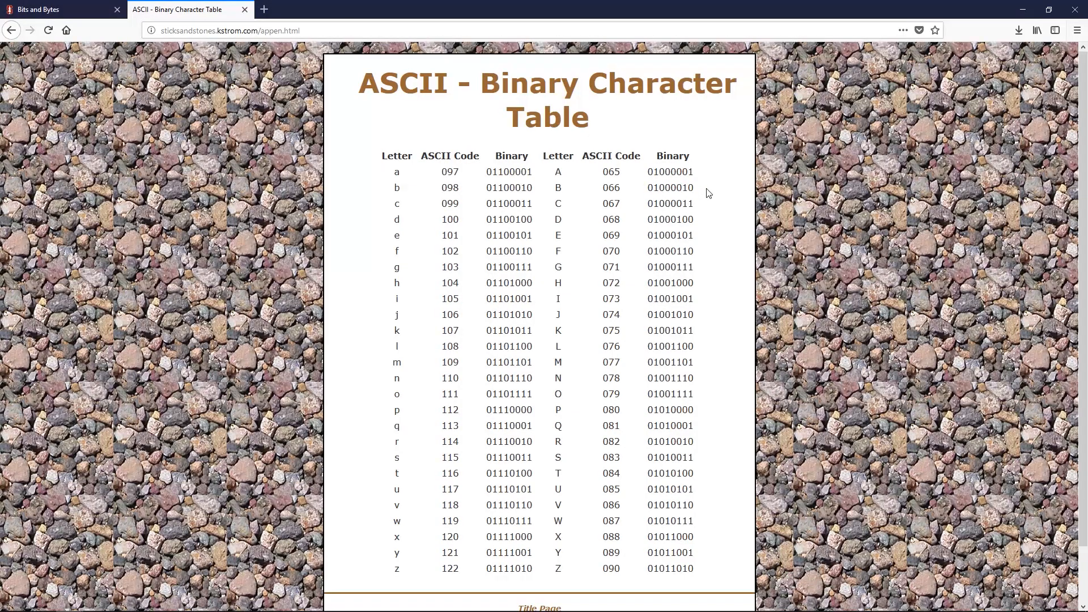
scroll("down", 3)
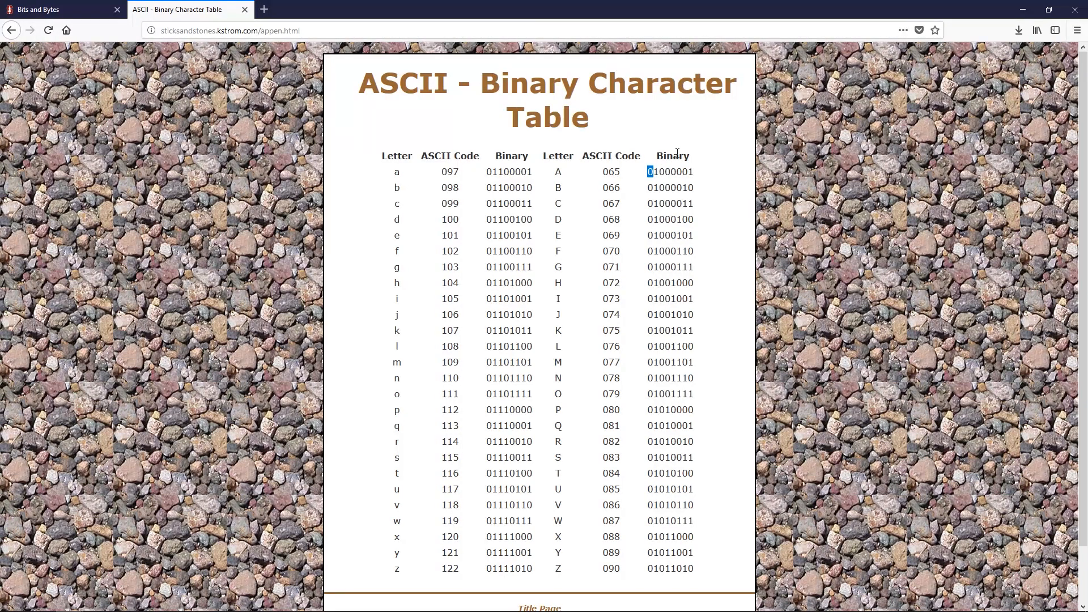
left_click_drag(651, 172, 692, 171)
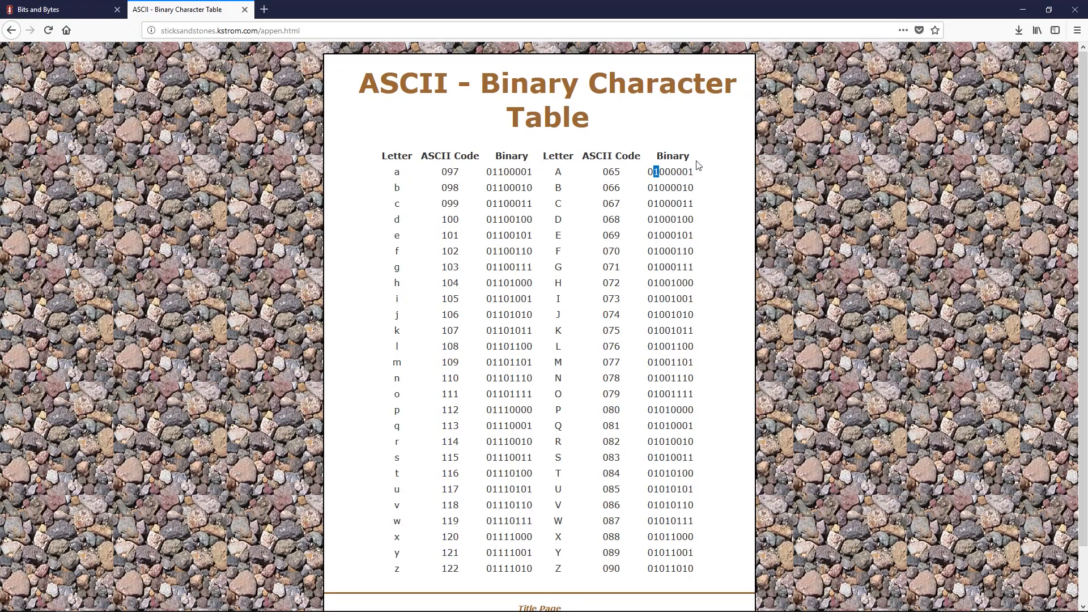
mouse_move(709, 180)
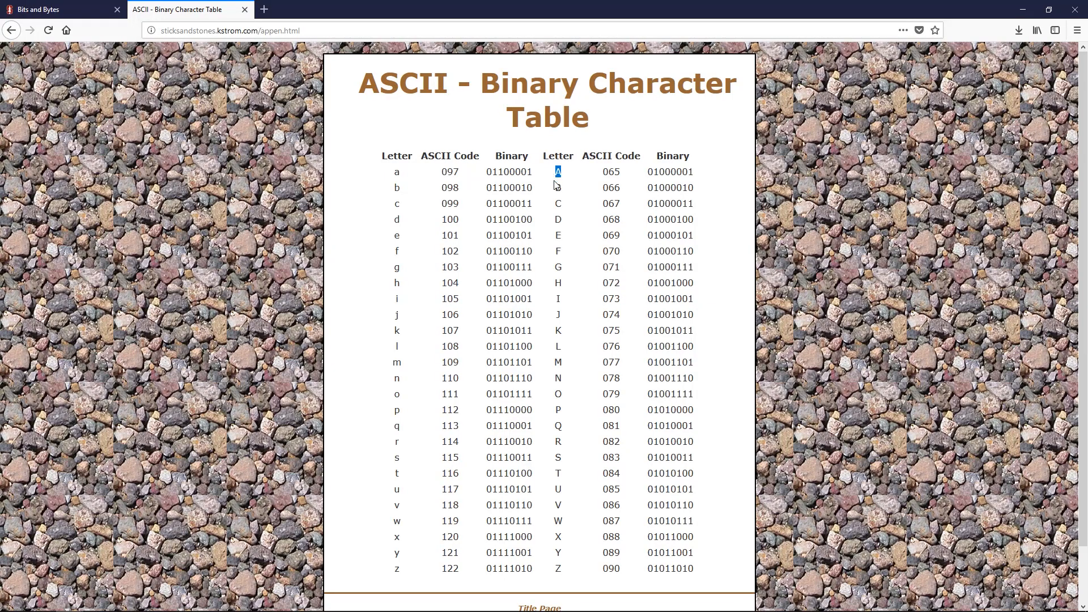
mouse_move(294, 136)
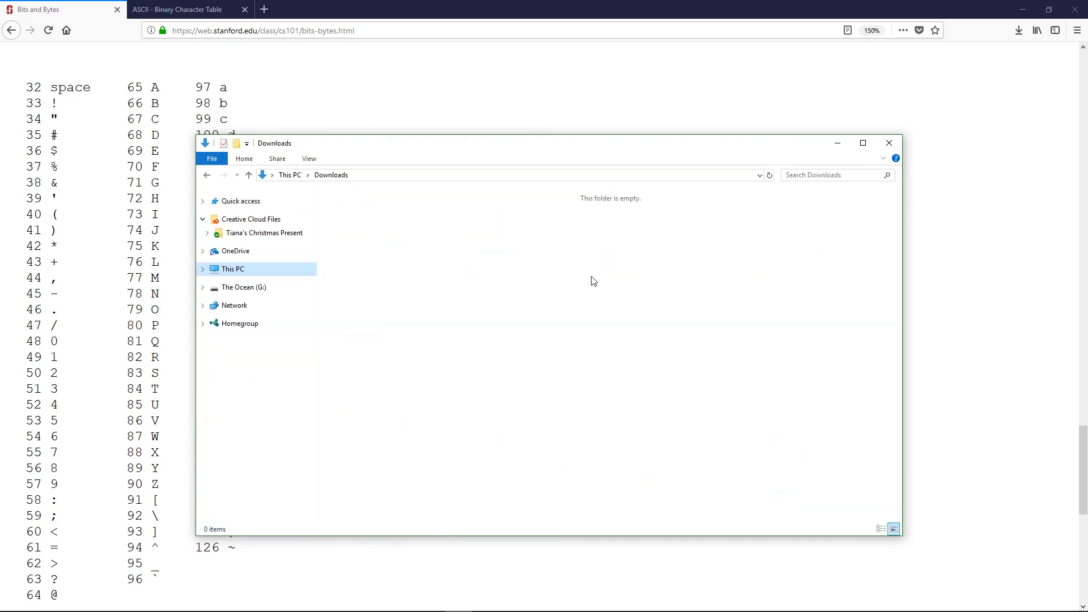
Step: Create a New Text Document with the default name in the empty Downloads folder
right_click(593, 281)
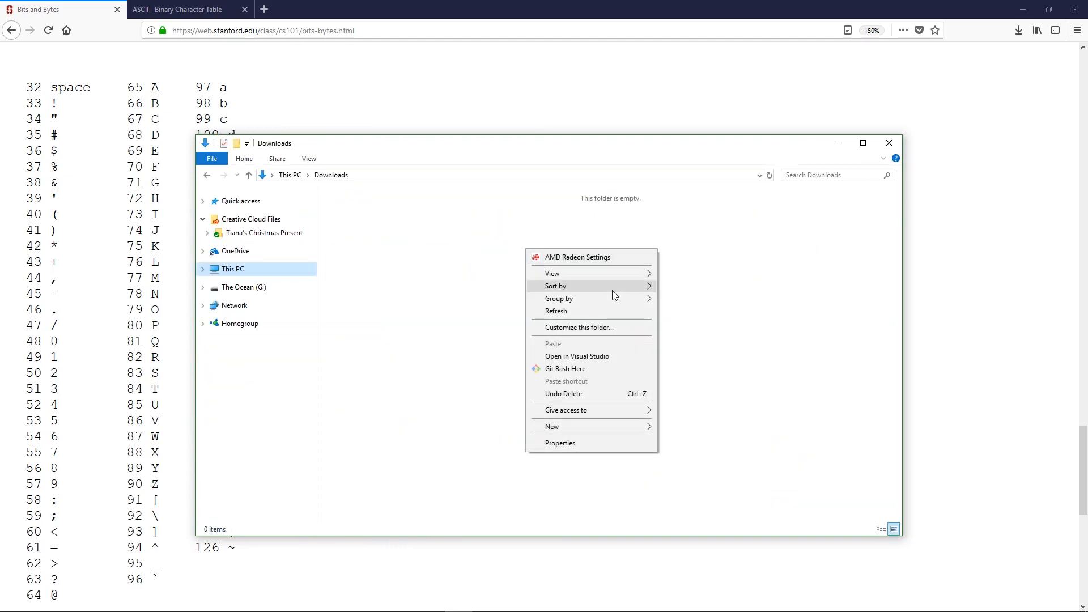
left_click(552, 426)
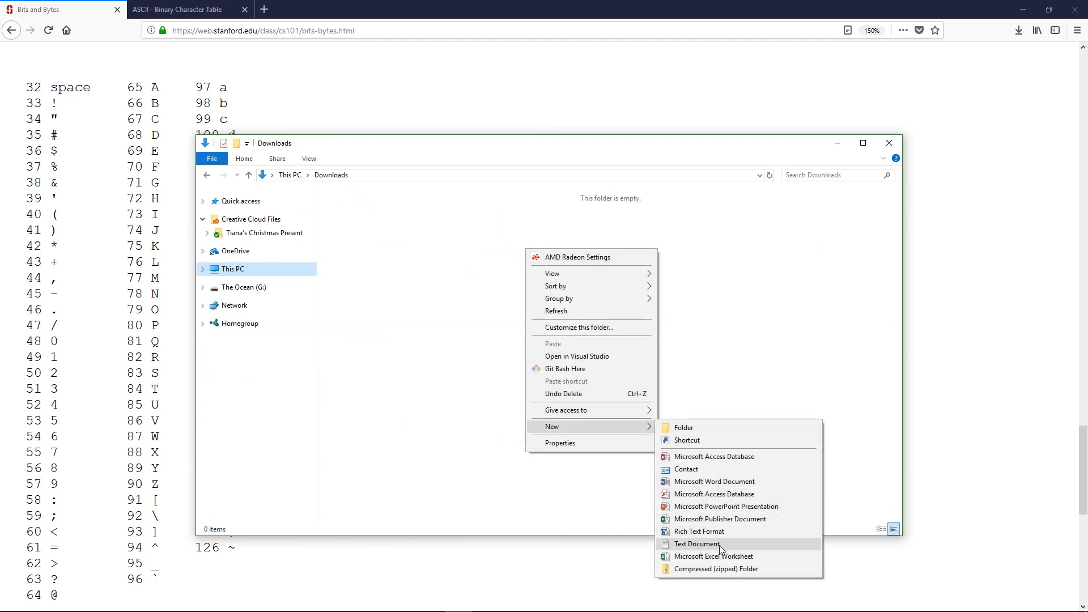
left_click(696, 543)
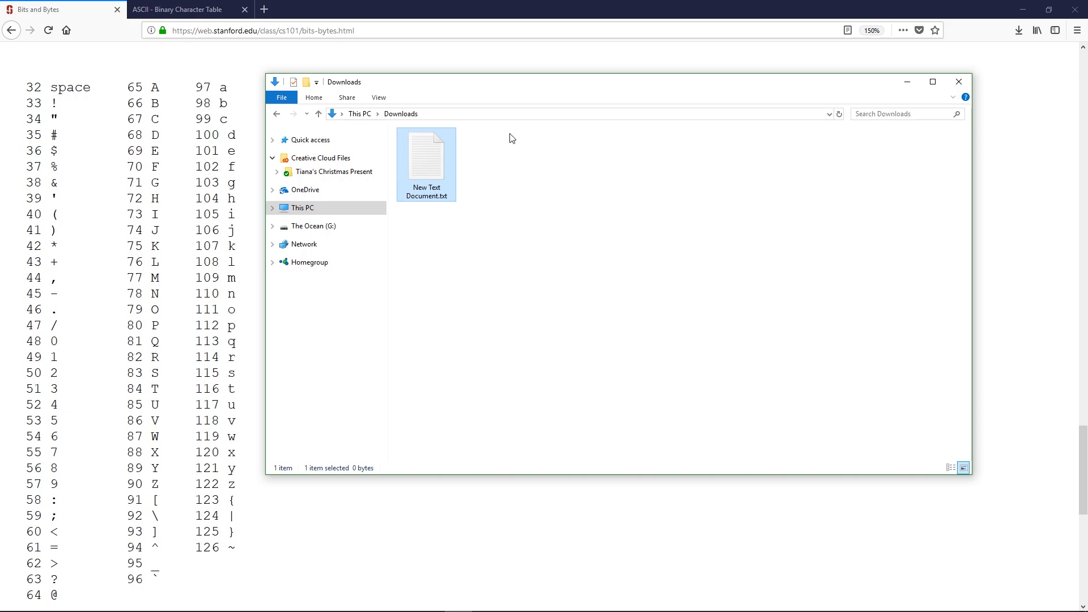
right_click(427, 157)
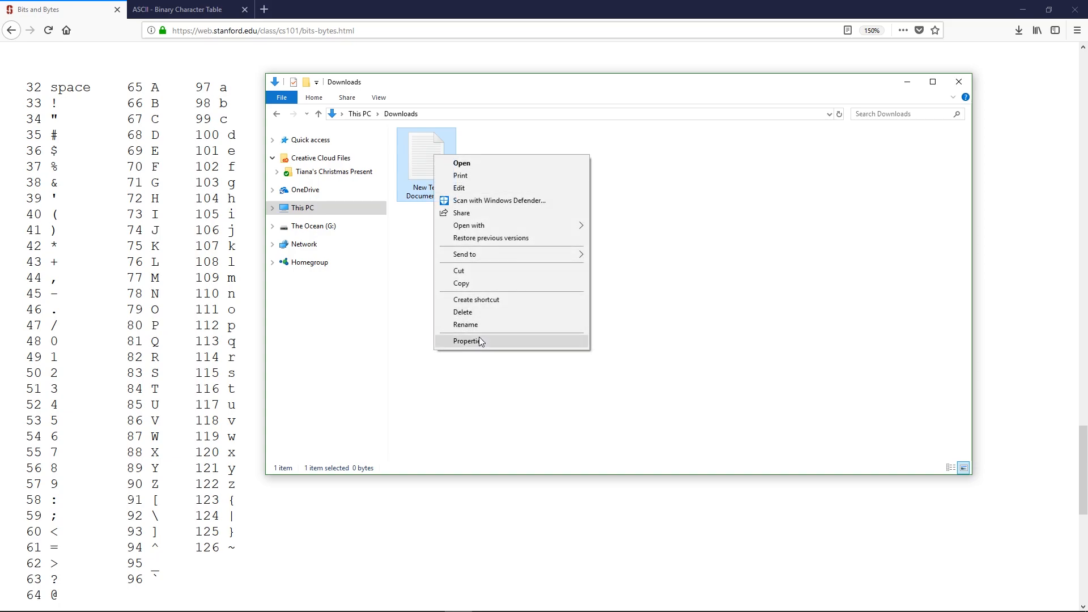
Step: Check the file's Properties for its .txt extension and creation date, then open it in Notepad
left_click(469, 341)
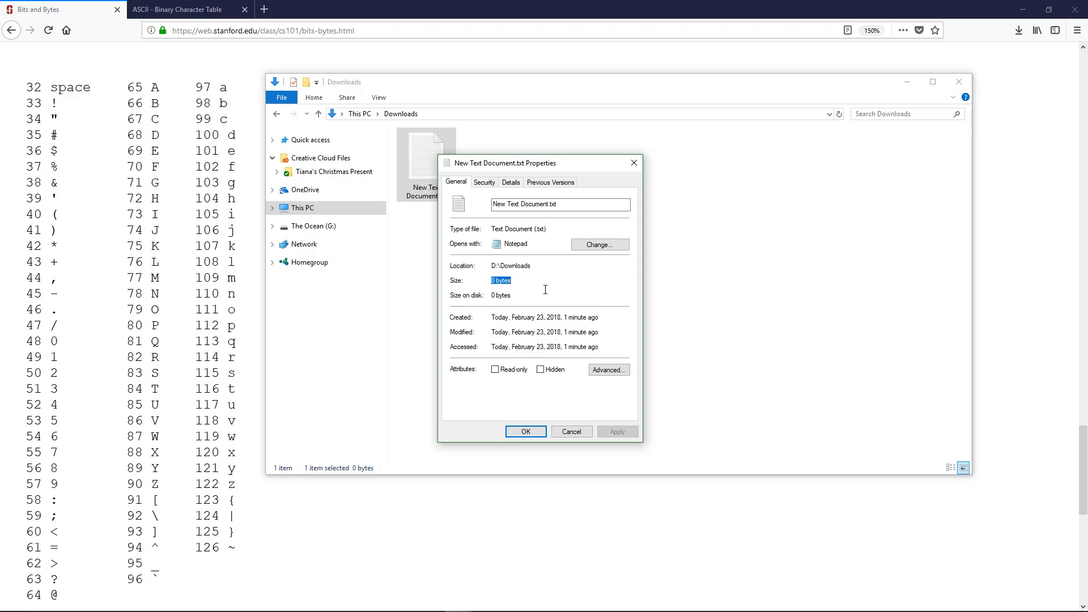
left_click(551, 204)
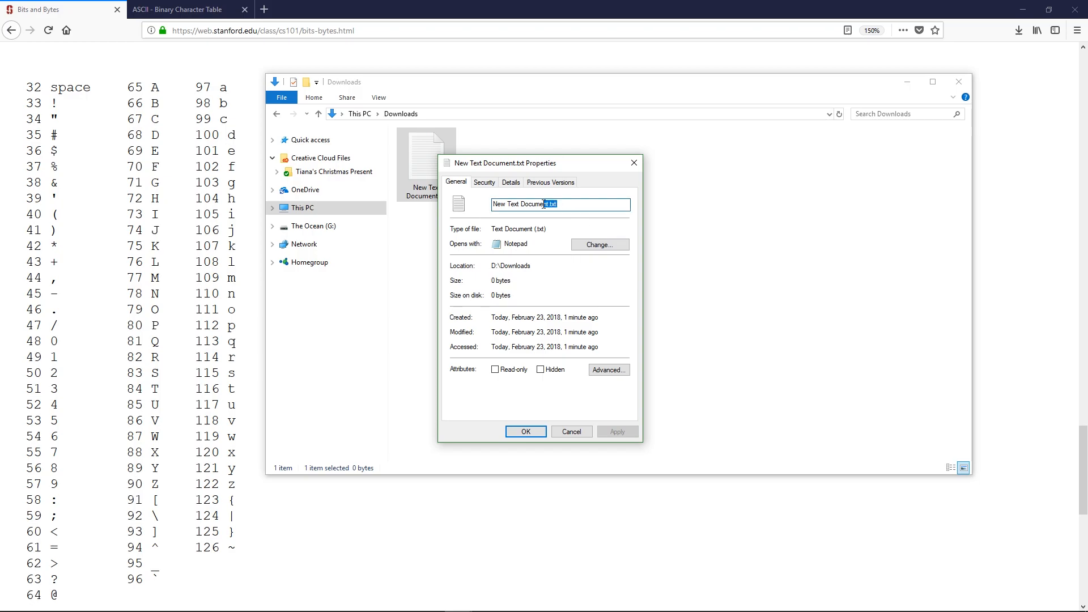
left_click_drag(500, 318, 598, 317)
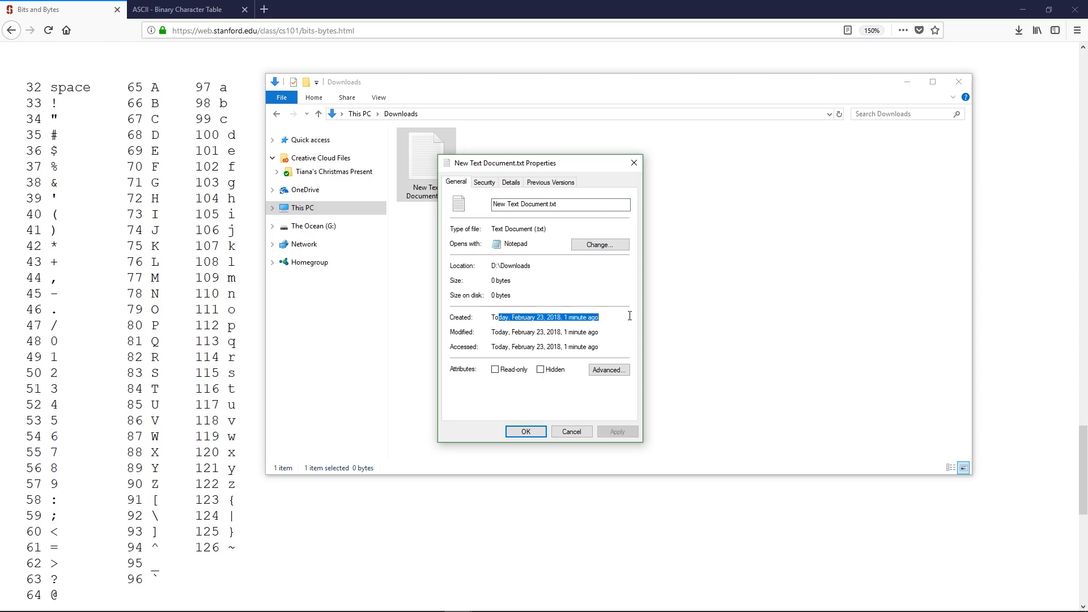
mouse_move(632, 164)
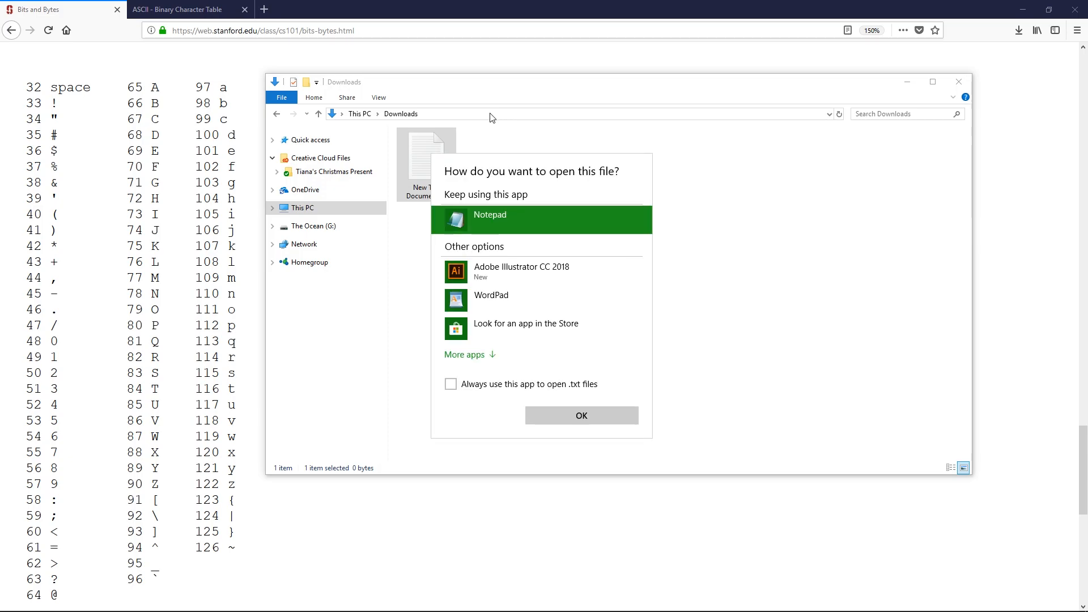
left_click(580, 415)
type("A")
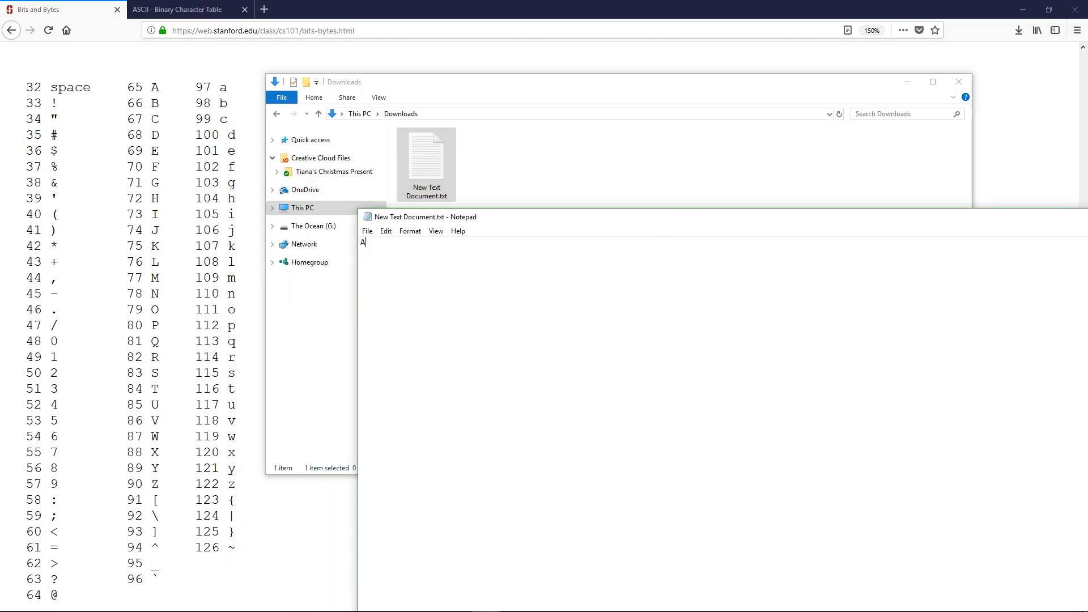
mouse_move(381, 250)
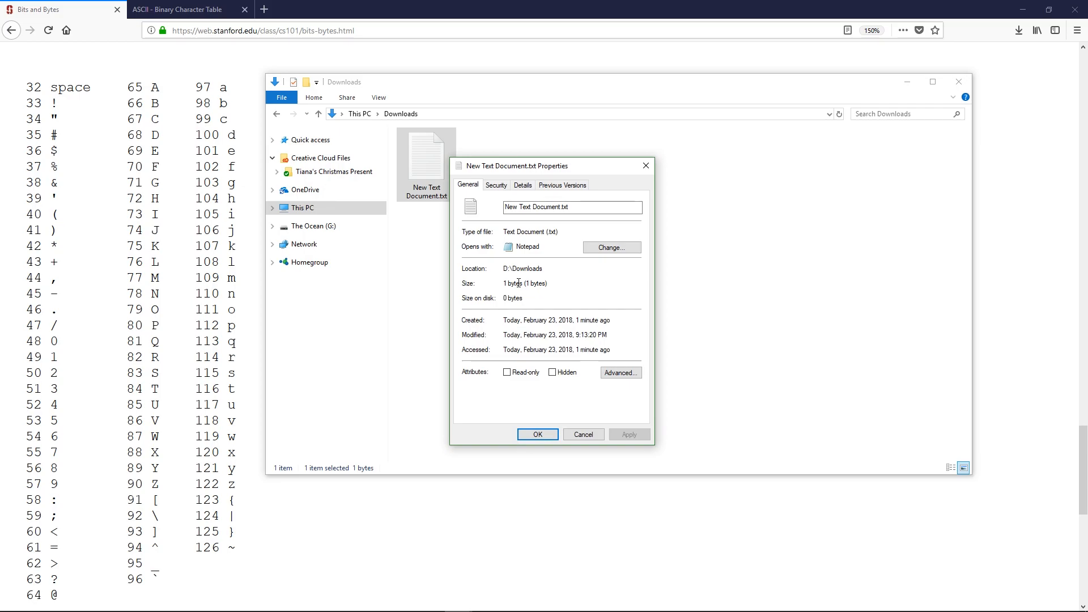
Step: Highlight the file's new 1 byte size in Properties
double_click(511, 283)
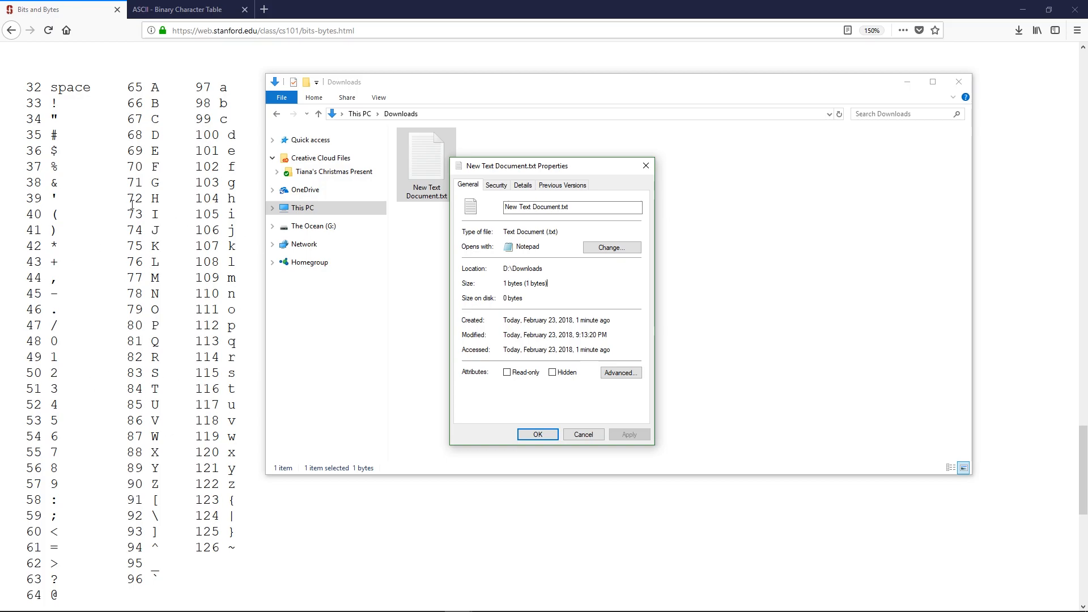
mouse_move(422, 208)
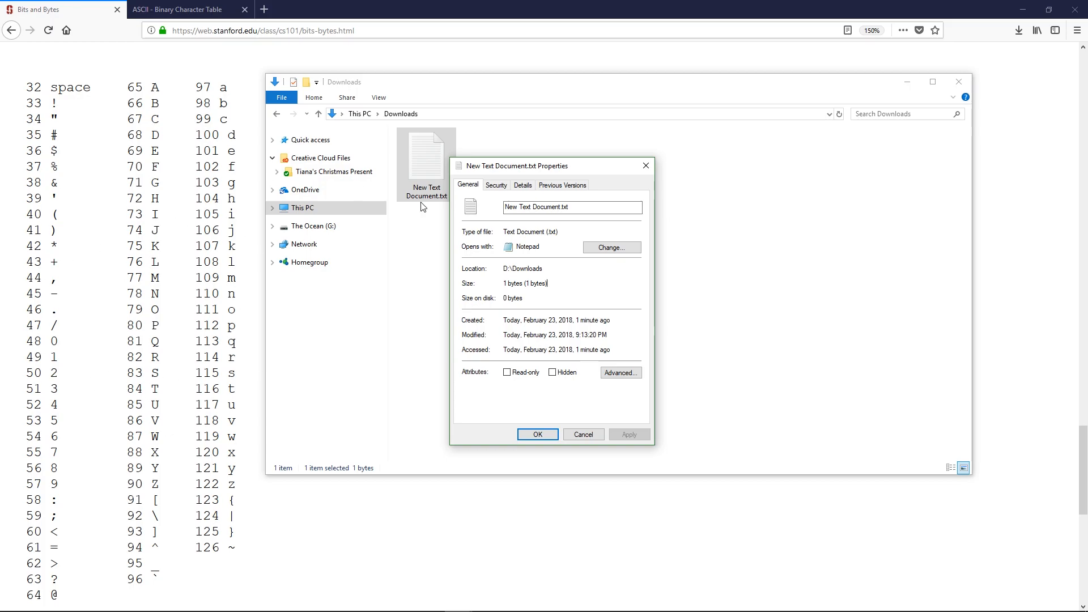
mouse_move(187, 376)
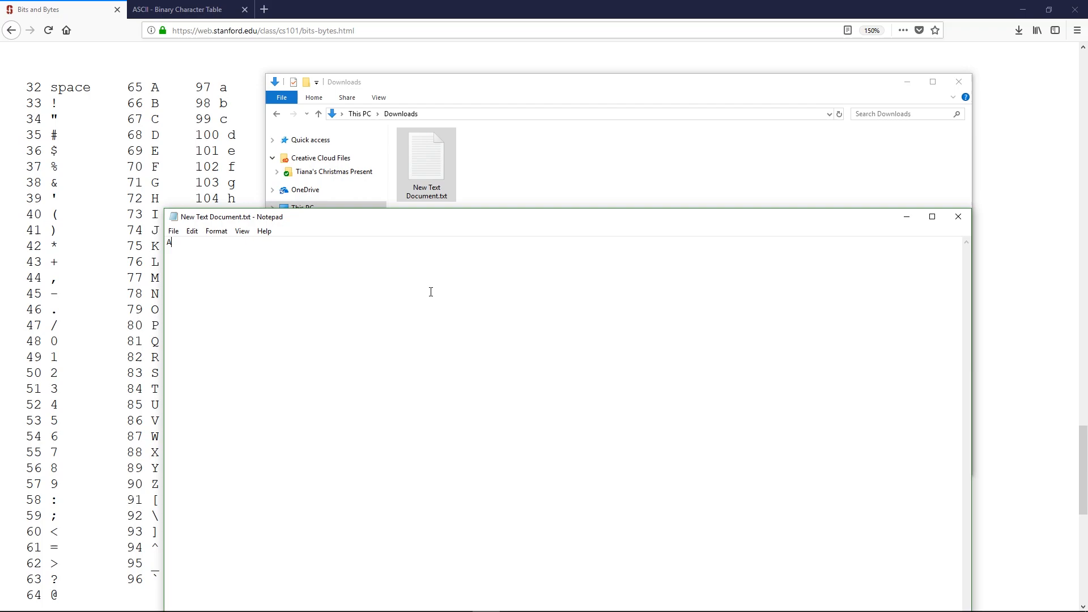
Step: Extend the text to 'Aaron is a great name! Don't you think'
type("aron is a great")
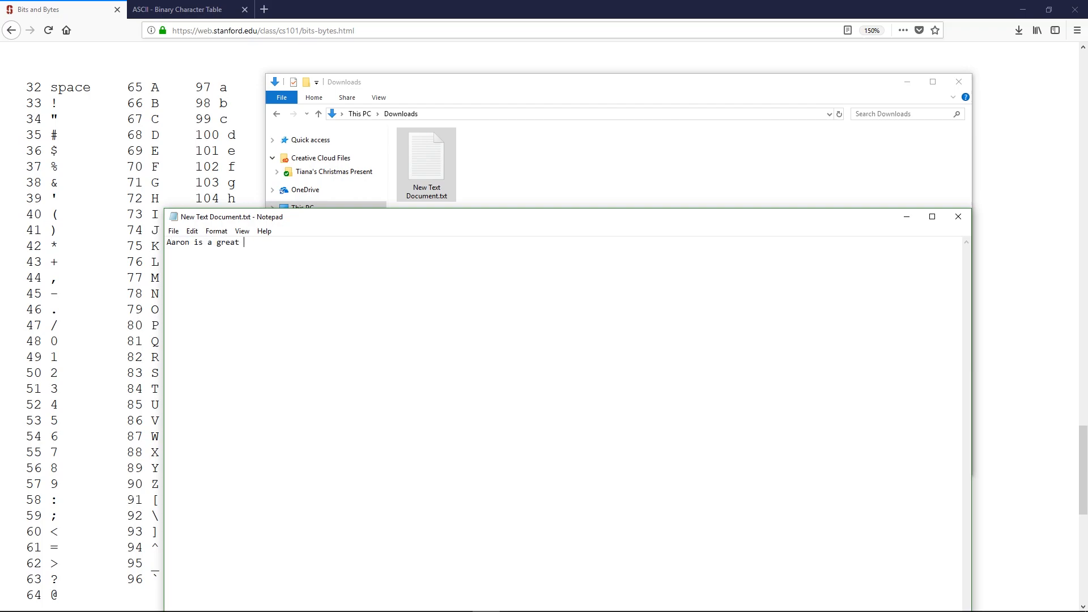
type("name! Don't you think")
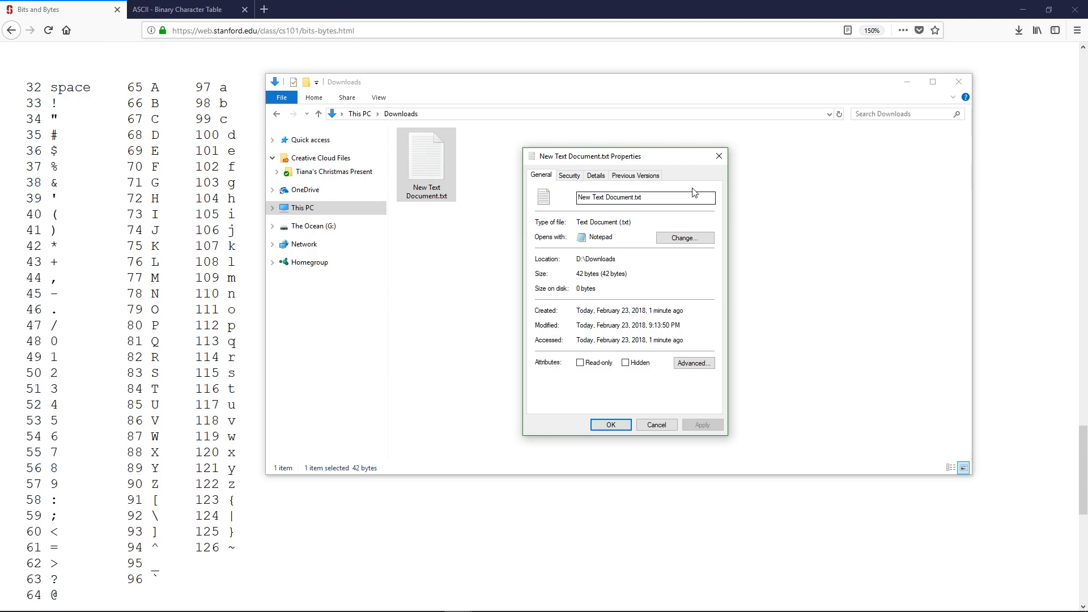
mouse_move(719, 156)
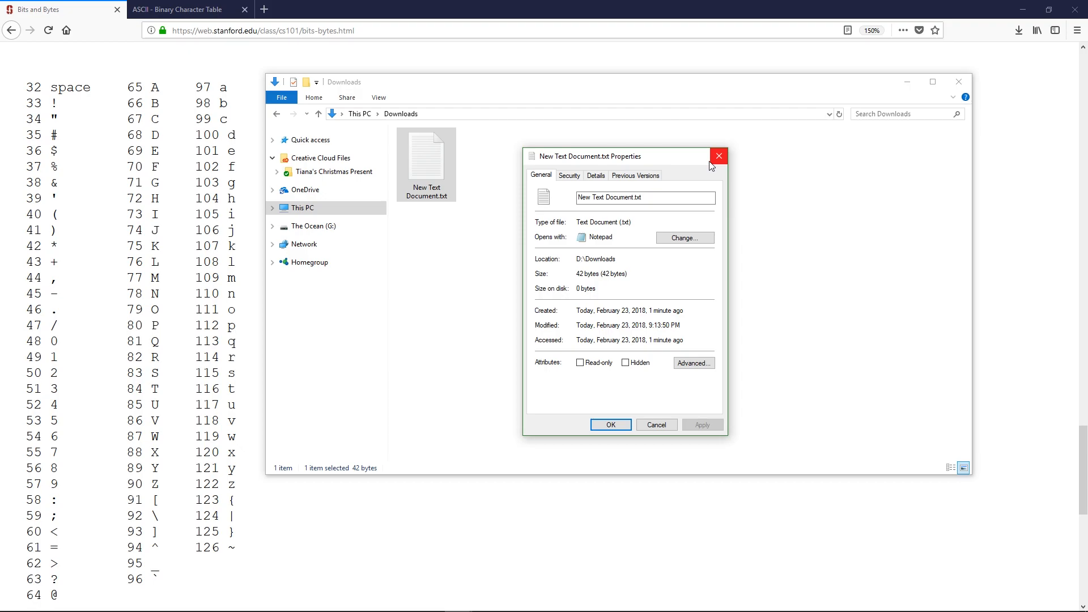
Step: Close the 42-byte file's Properties dialog
left_click(719, 155)
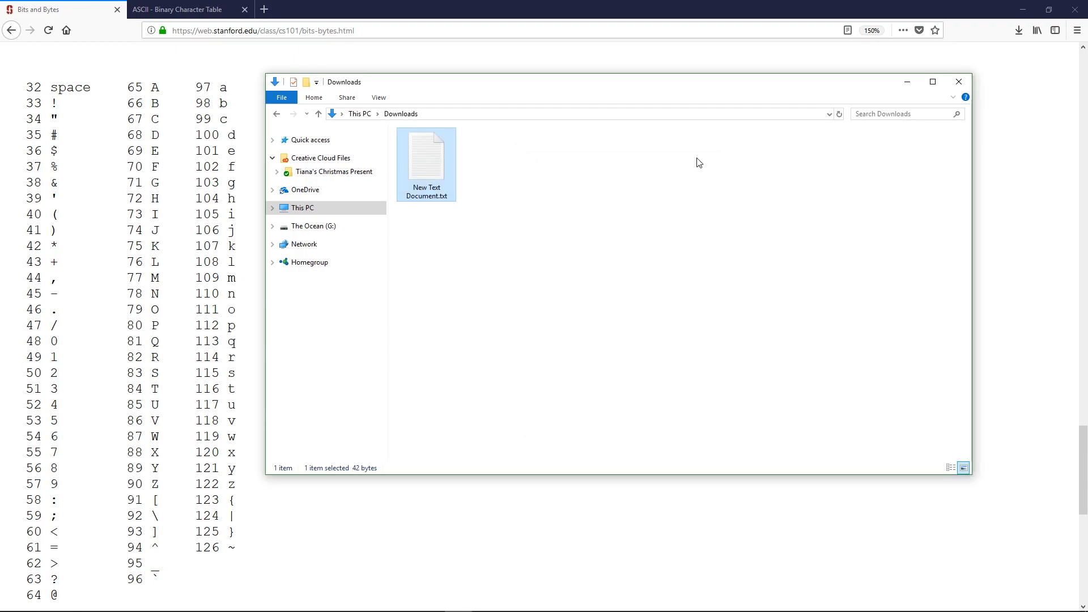
Step: Search Google for 'c# integral data types' and open the Integral Types Table (C# Reference) result
type("c# i")
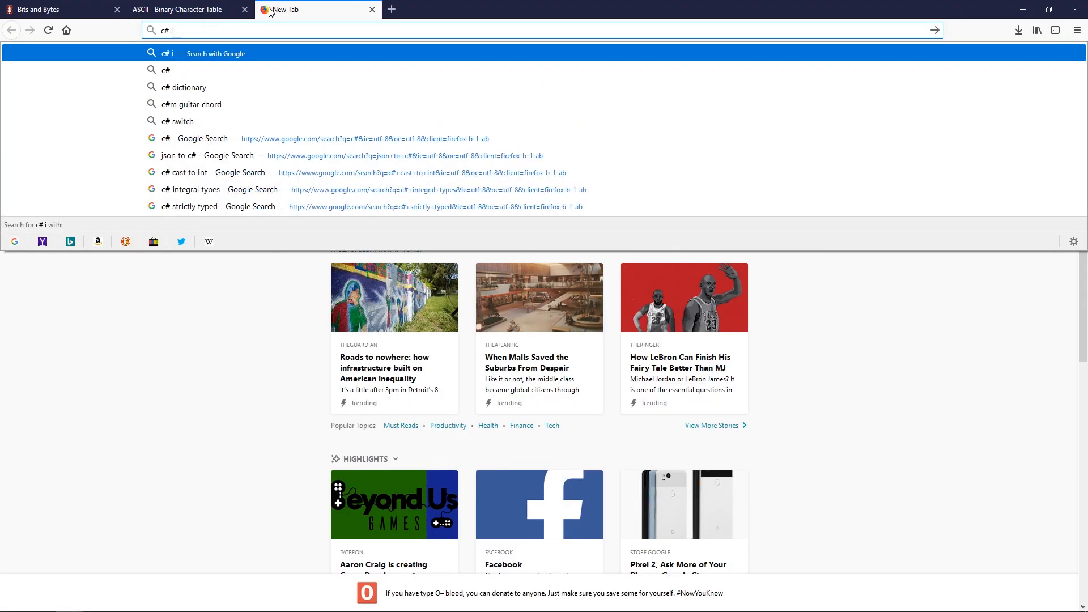
type("ntegral data ty")
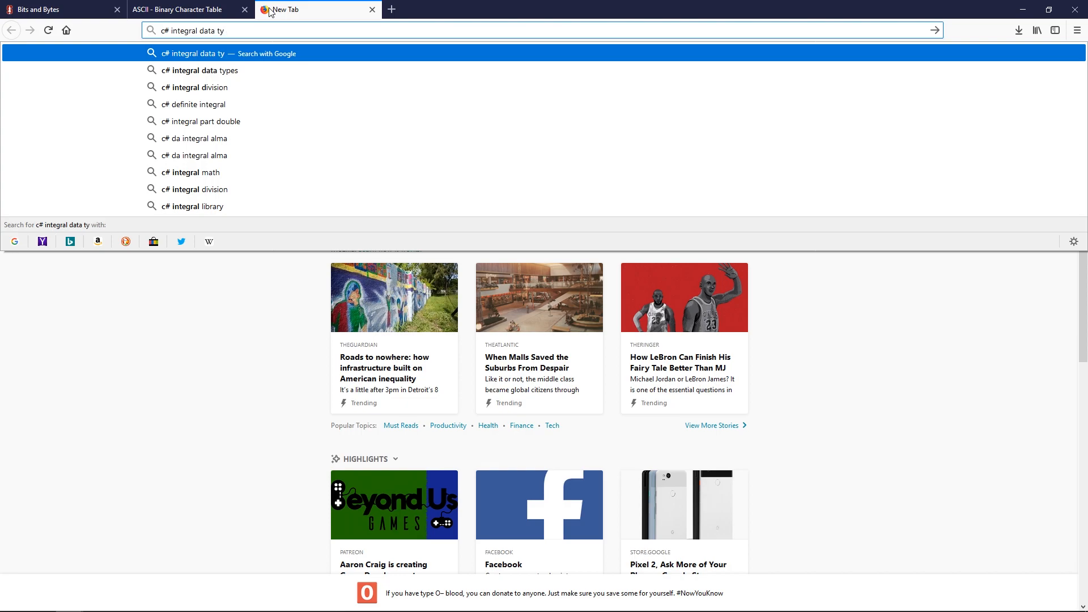
left_click(202, 71)
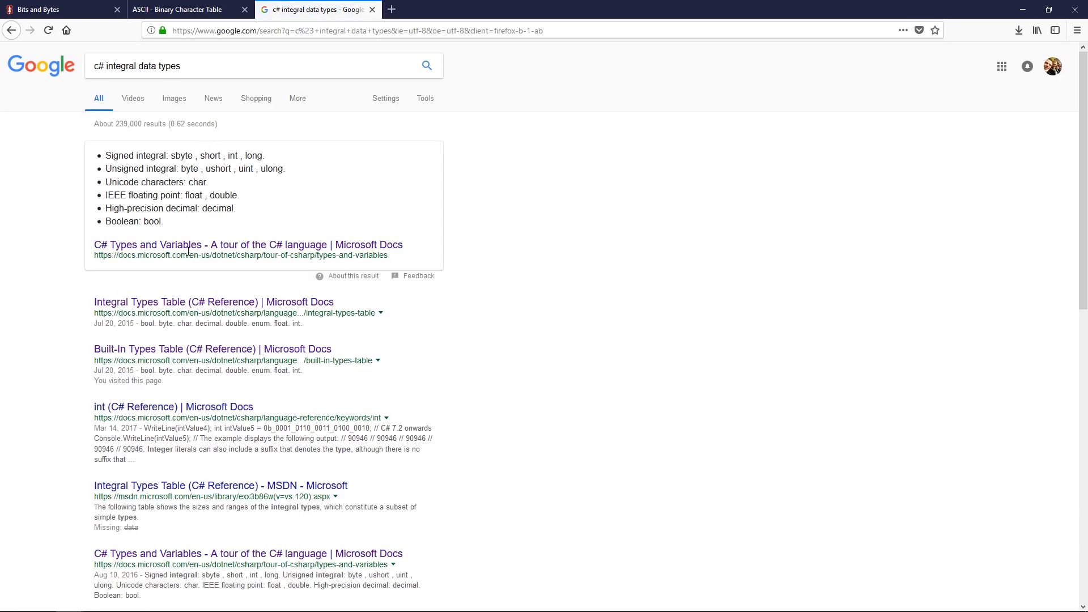
left_click(249, 245)
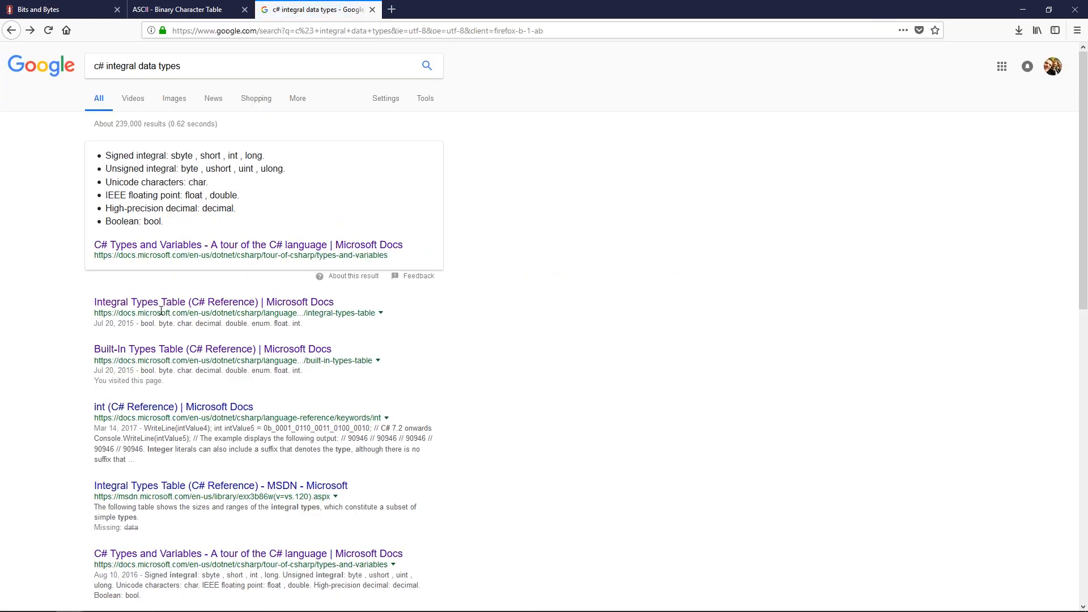
left_click(213, 302)
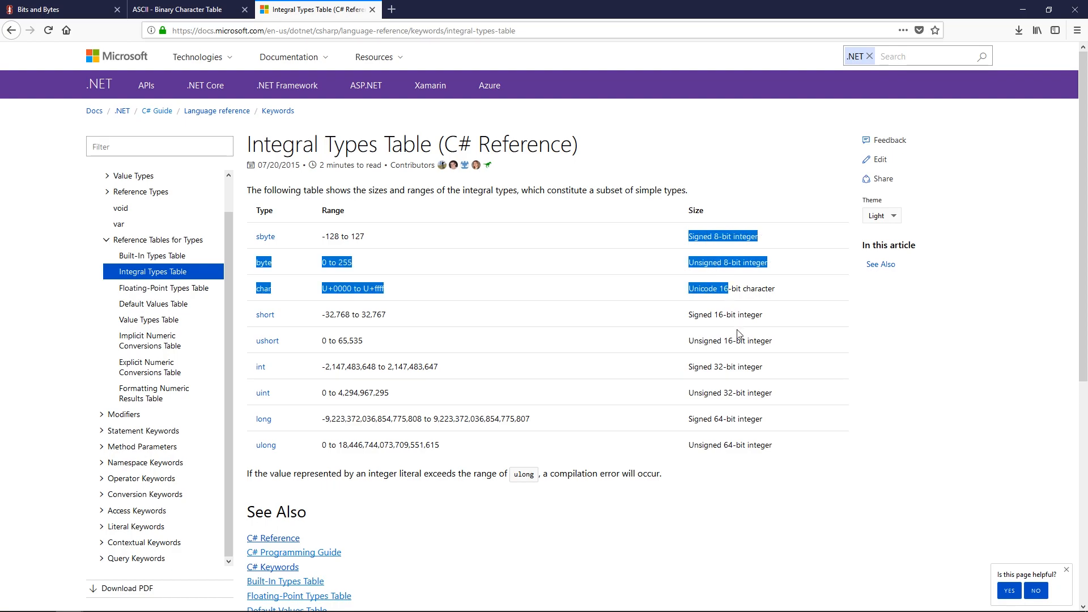
Step: Clear the text selection in the Integral Types Table
left_click(236, 221)
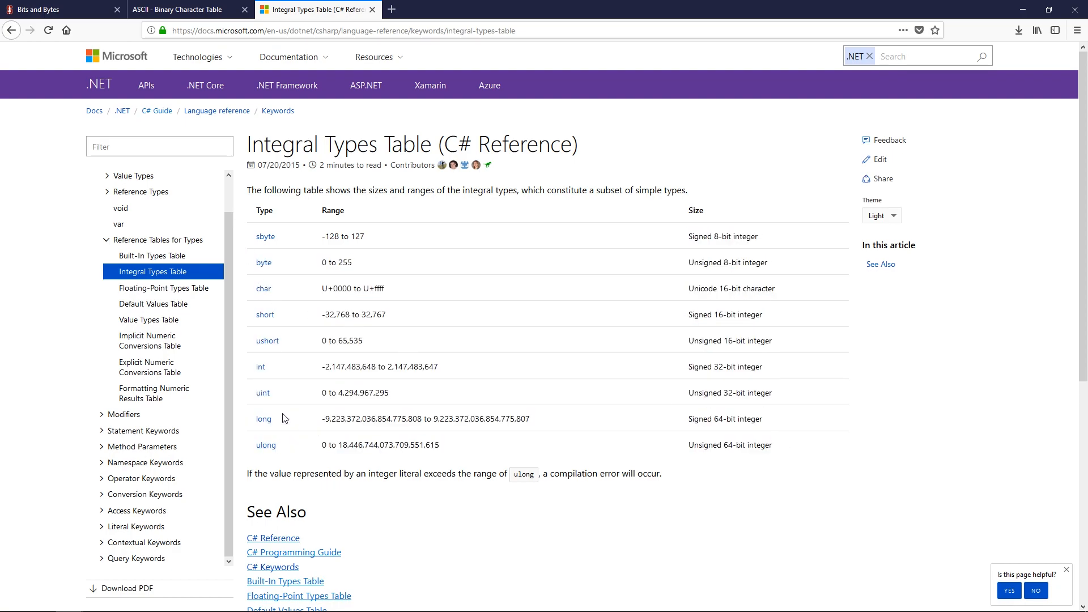
mouse_move(278, 250)
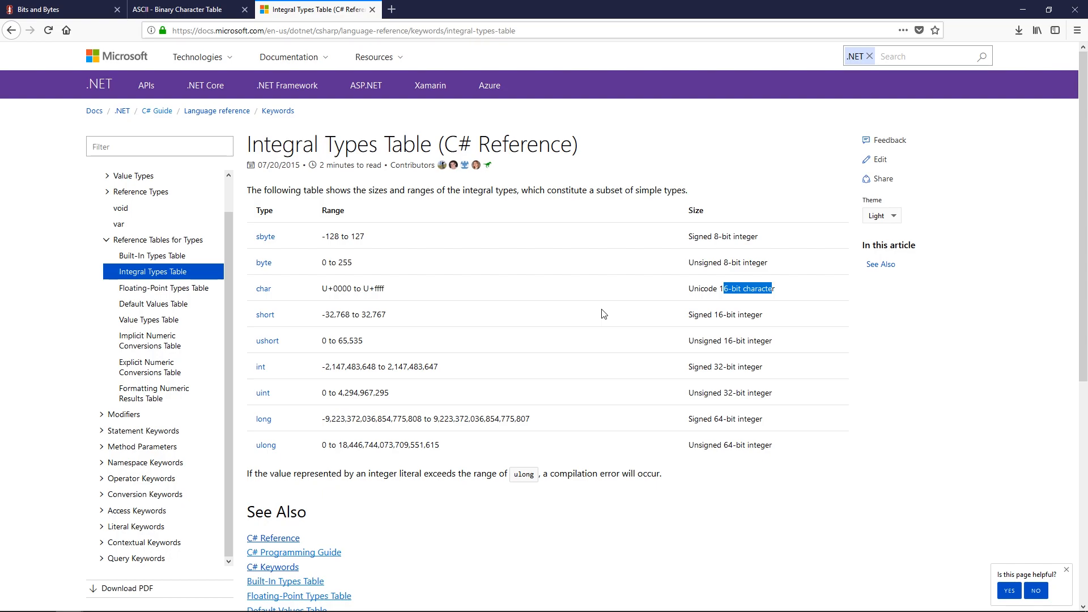
mouse_move(595, 347)
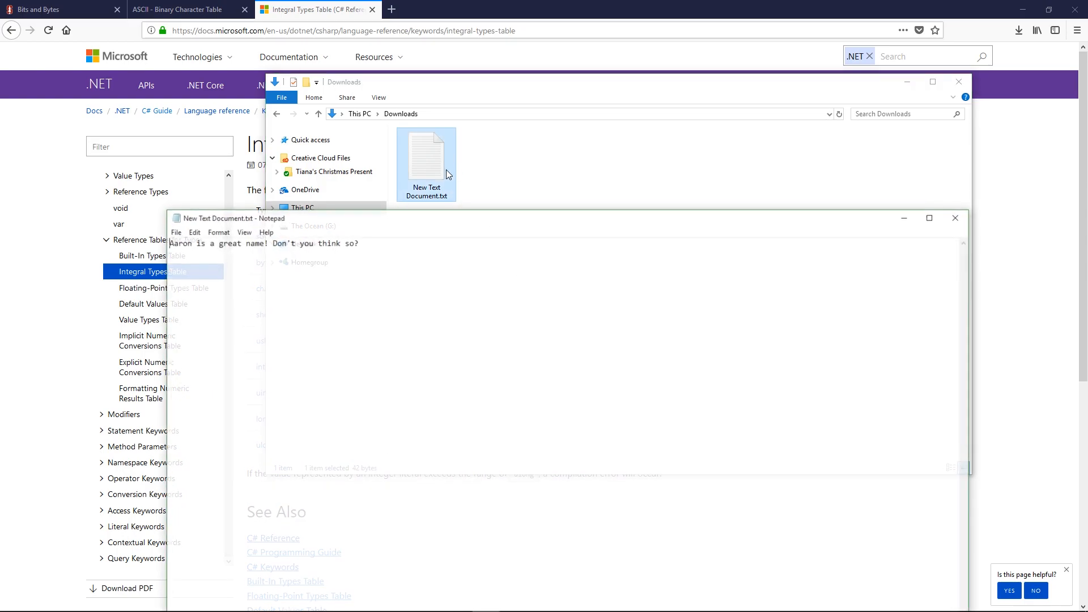
Step: Reach the Save As encoding list for the text file, glancing at the bytes and ASCII pages
right_click(426, 159)
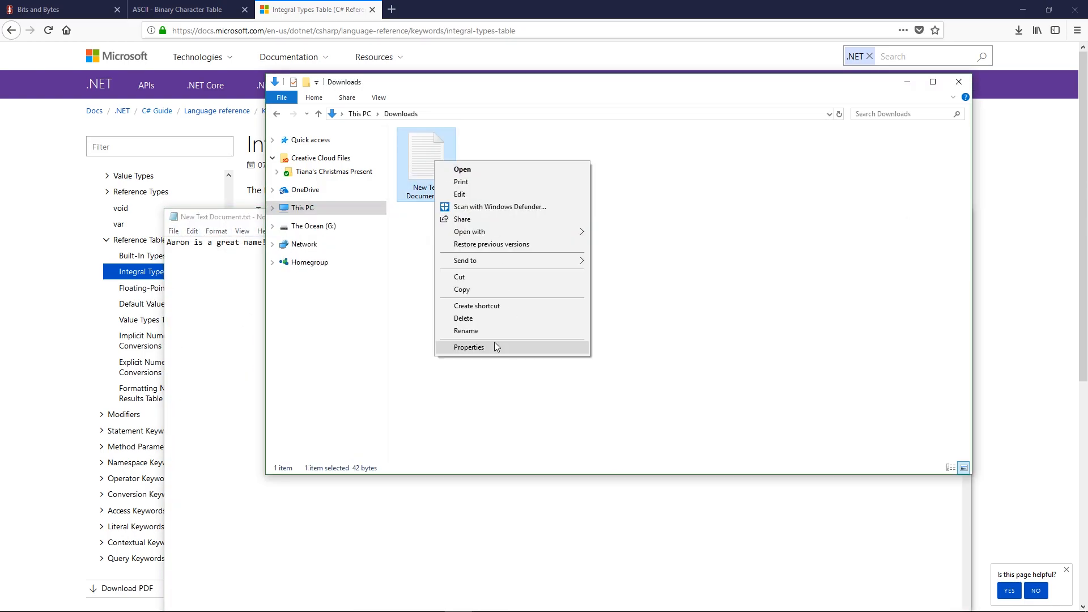
left_click(470, 347)
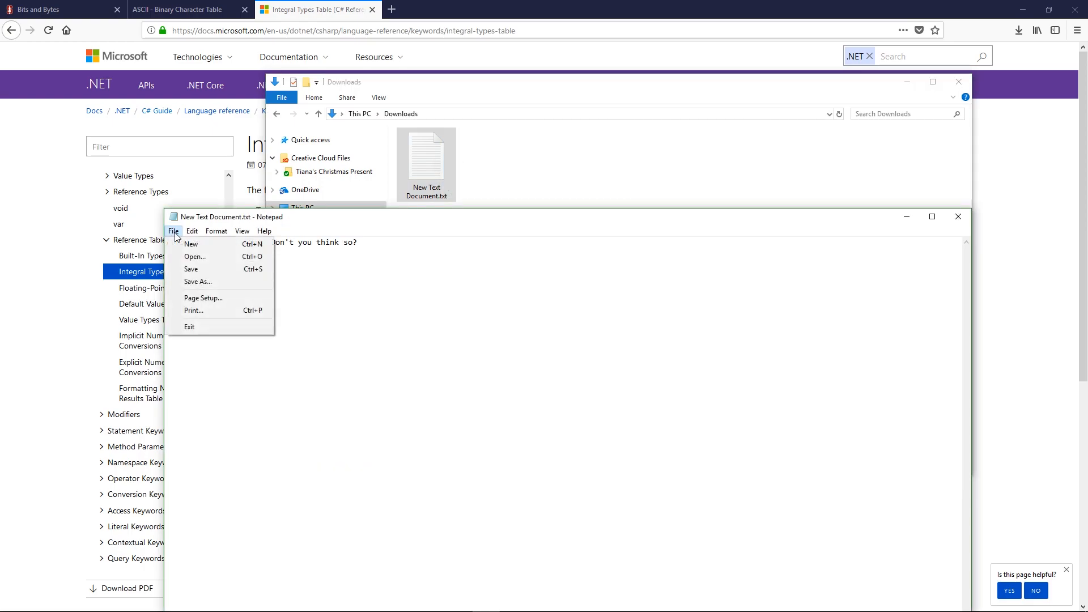
left_click(198, 283)
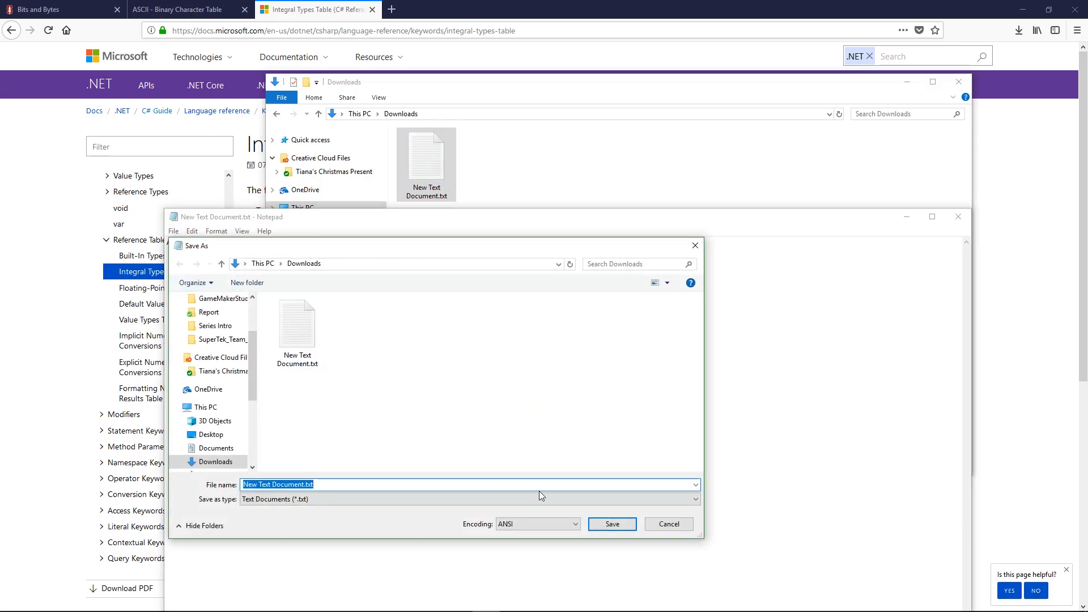
left_click(537, 524)
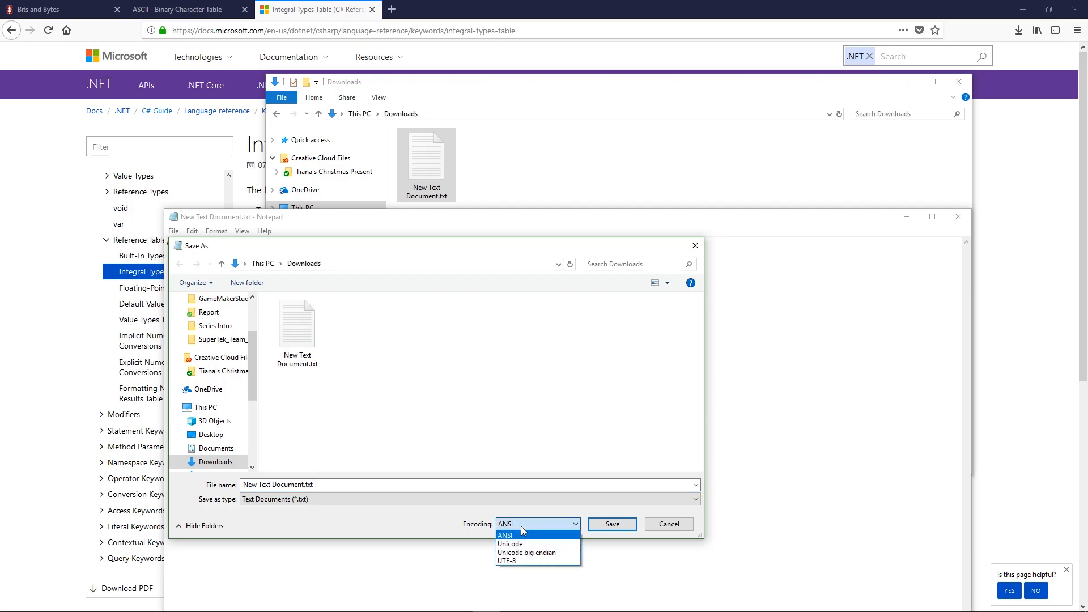
left_click(55, 9)
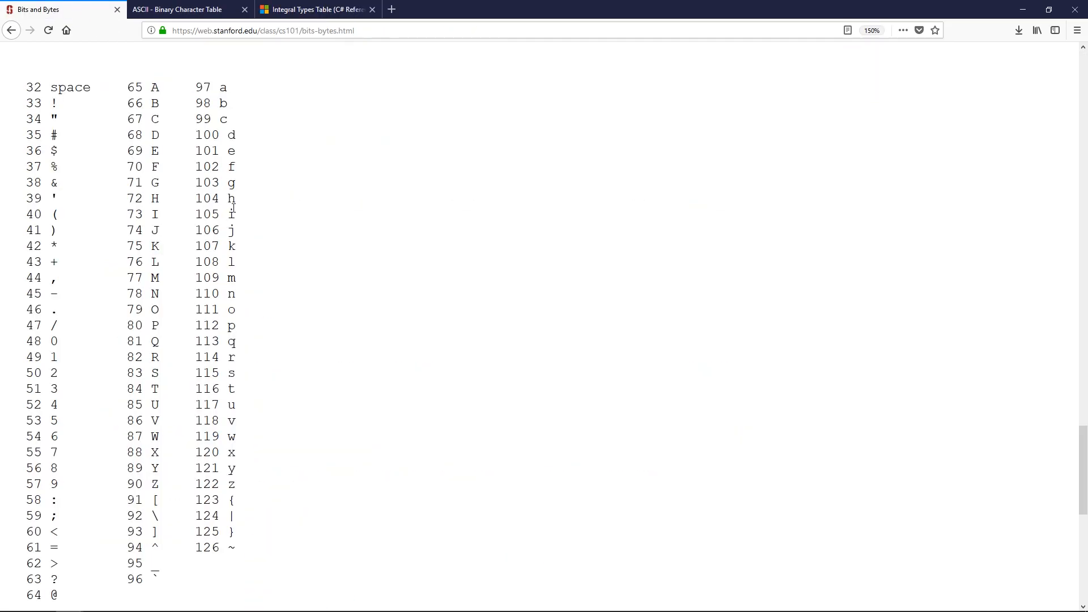
left_click(187, 9)
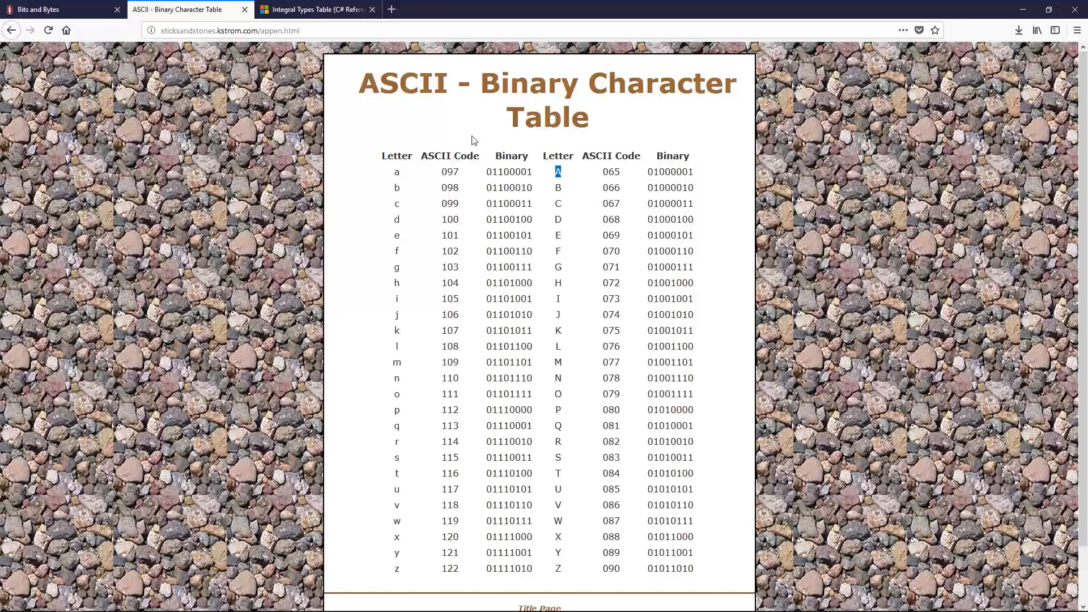
left_click(537, 524)
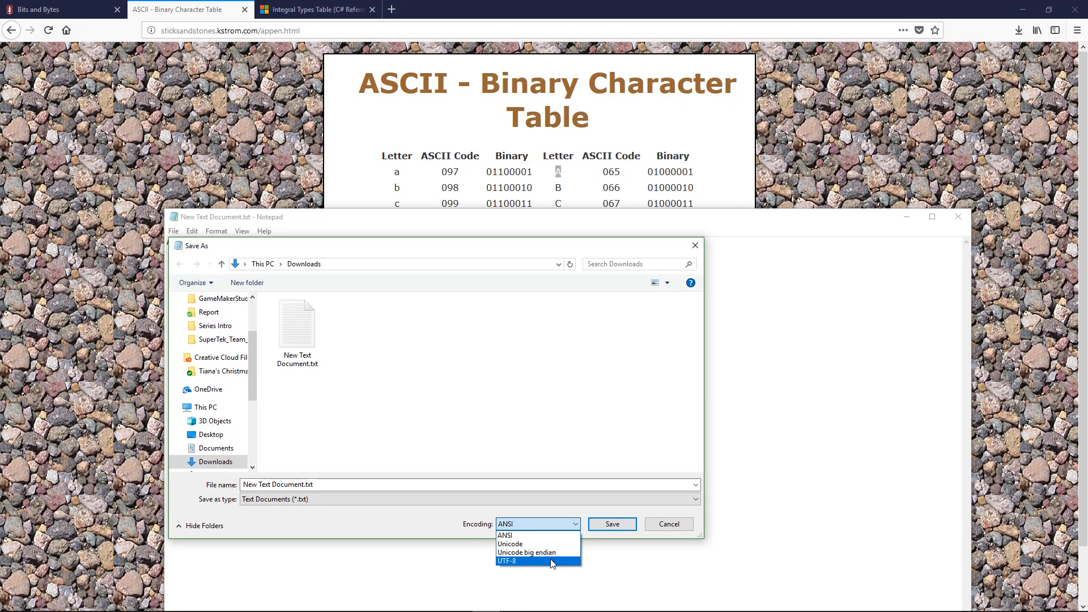
Step: Re-save New Text Document.txt with UTF-8 encoding instead of ANSI
left_click(508, 562)
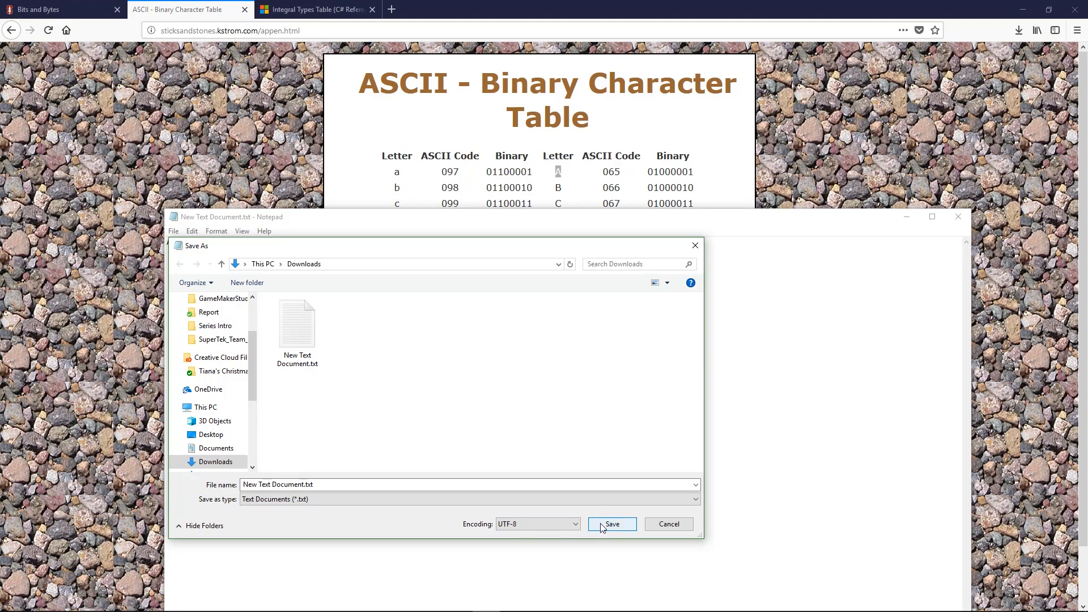
left_click(611, 524)
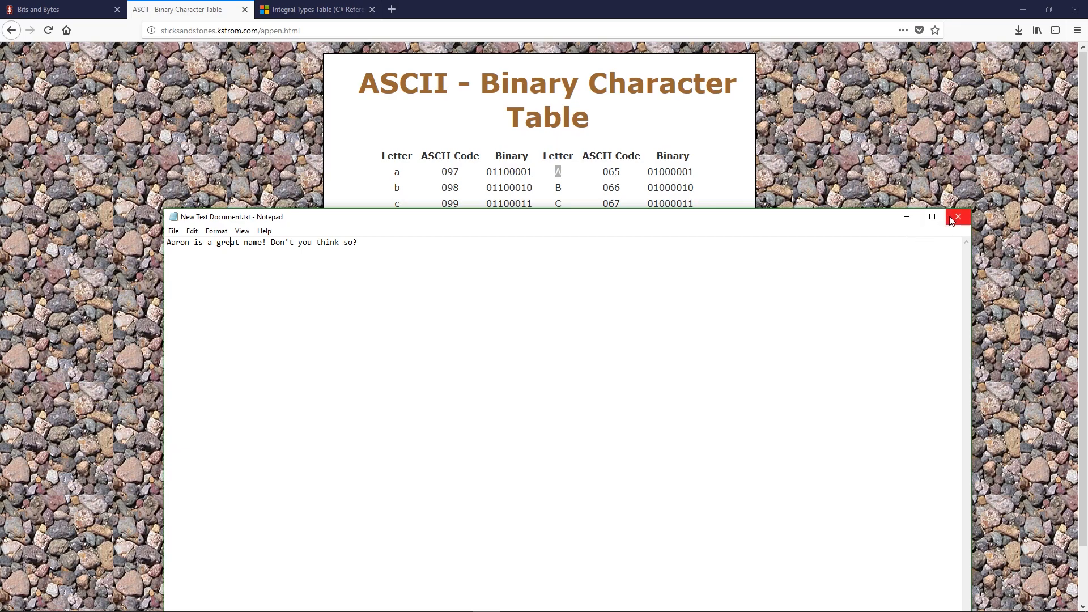
Step: Check the UTF-8 file's 45-byte size in Properties, then reopen it in Notepad
left_click(958, 216)
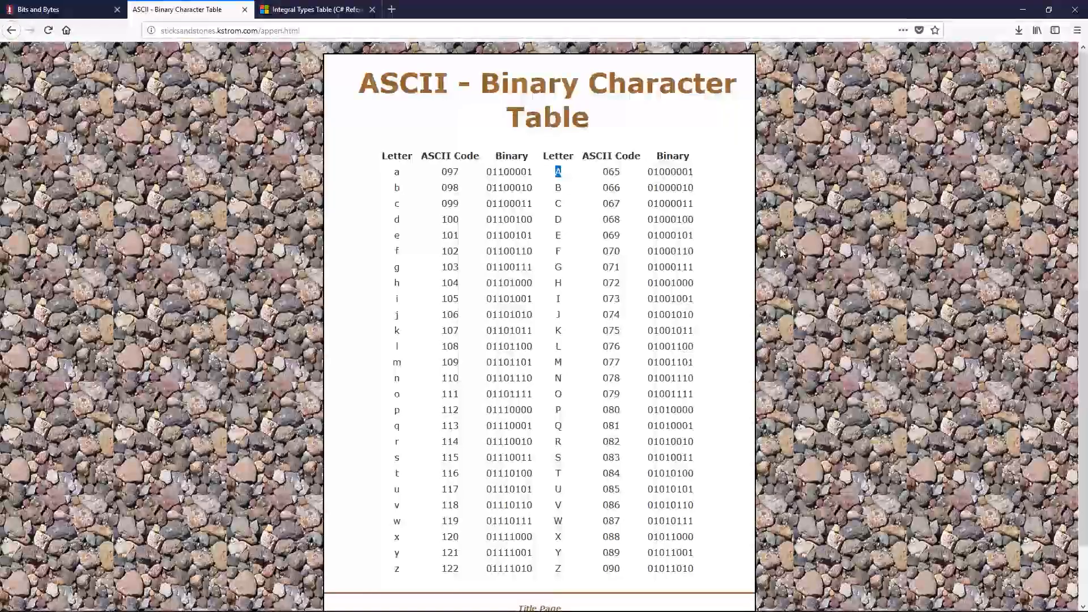
right_click(426, 160)
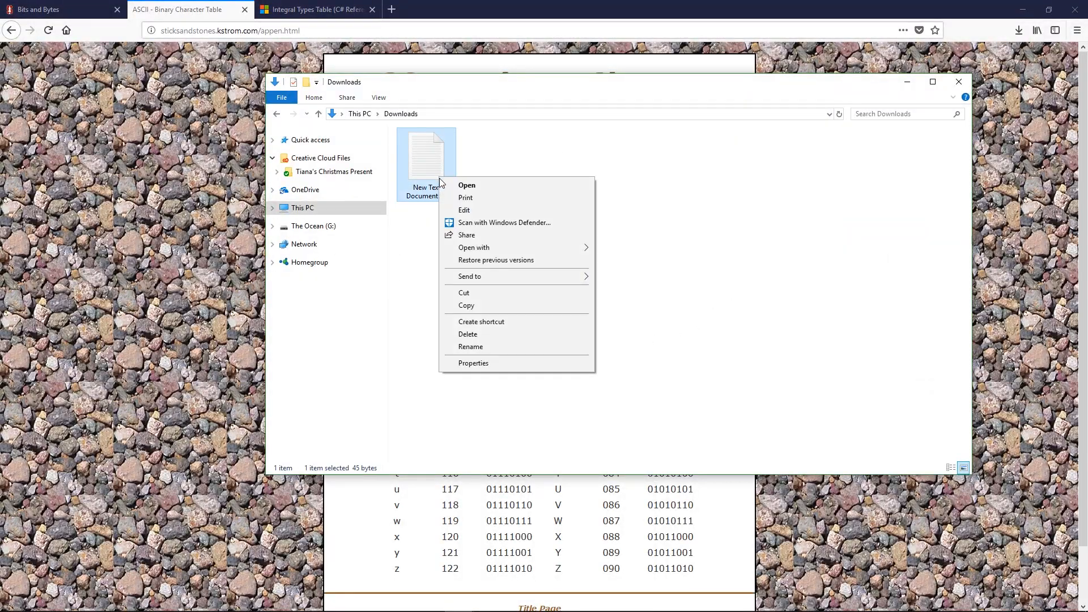
left_click(474, 363)
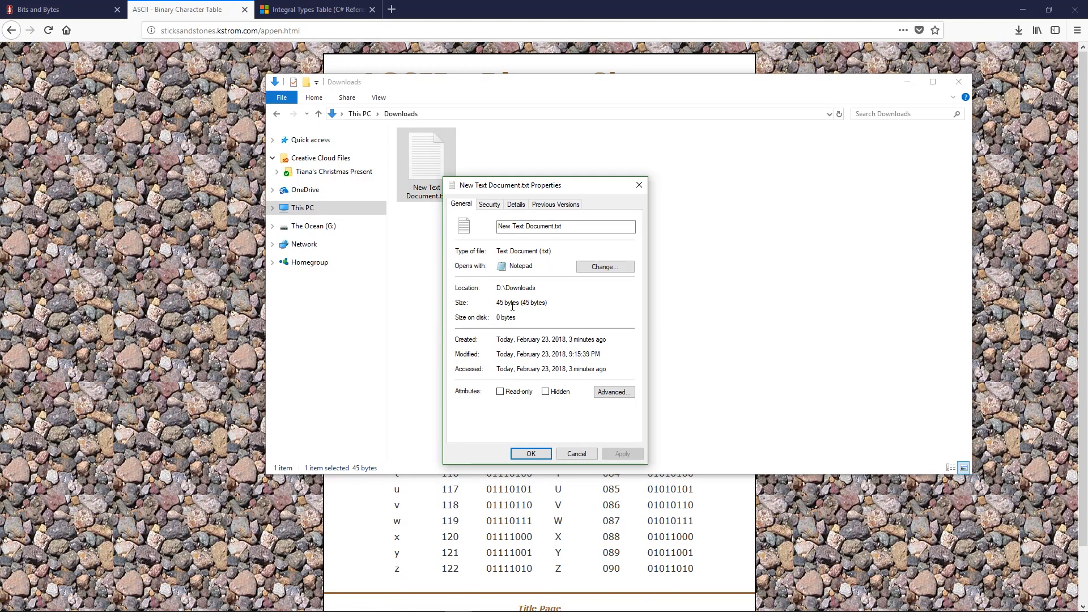
right_click(425, 156)
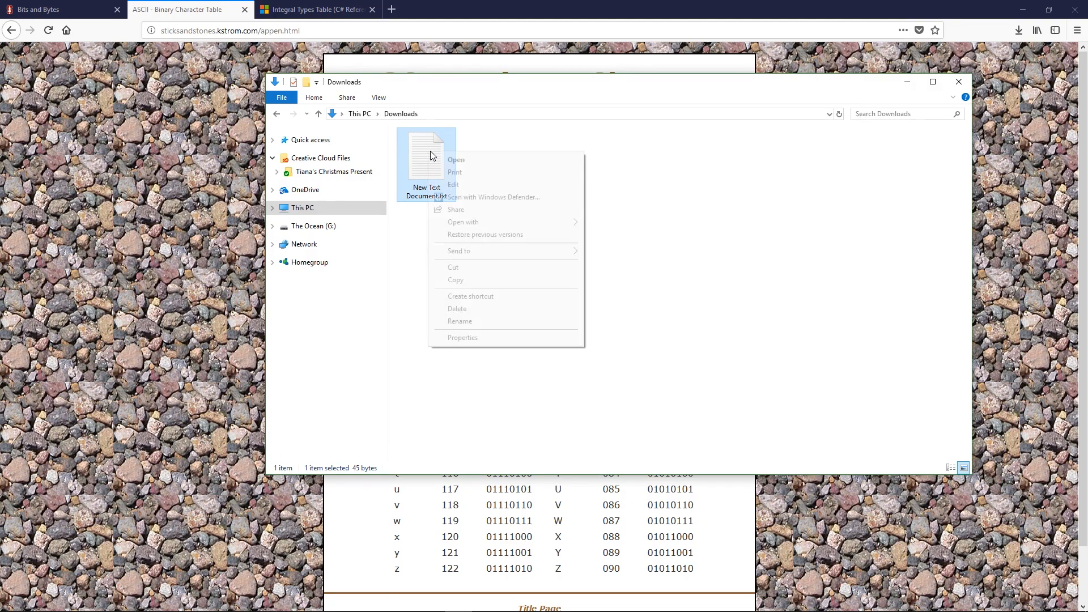
left_click(456, 160)
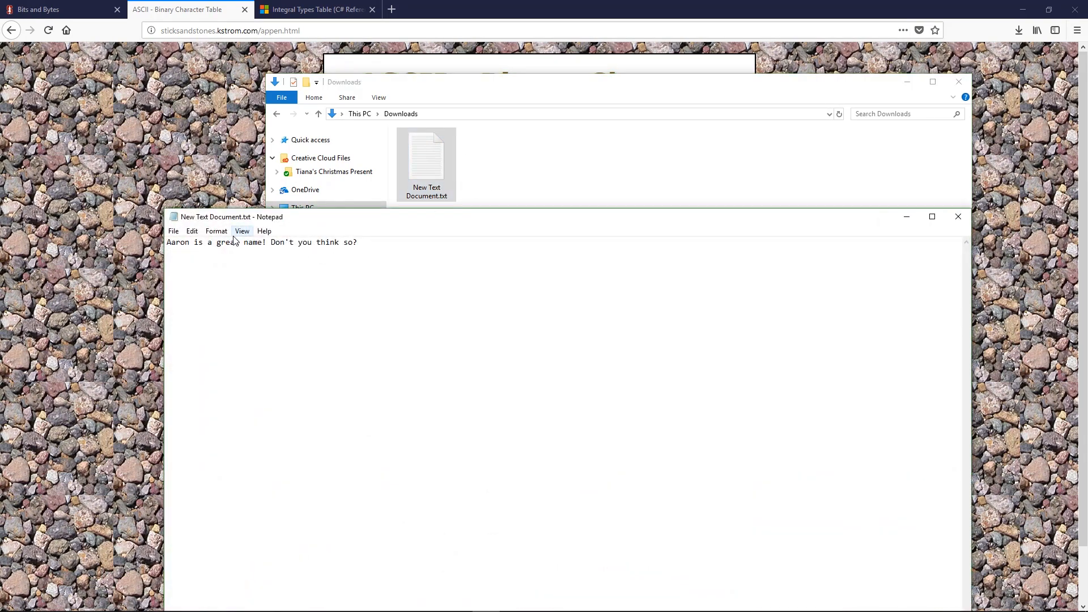
Step: Save the document again with Unicode encoding, replacing the existing file in Downloads
left_click(536, 524)
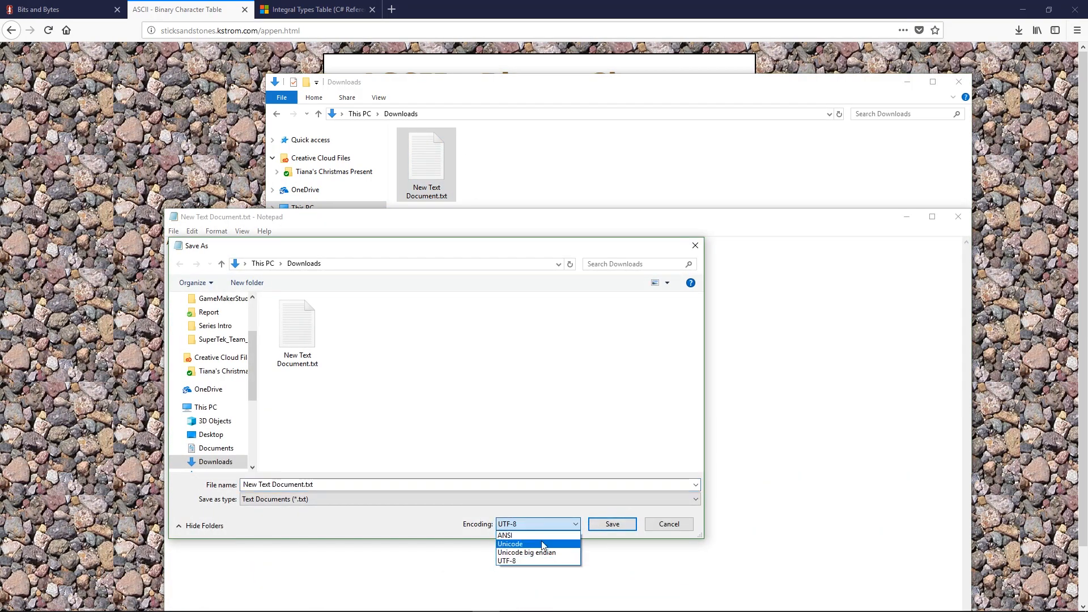
left_click(511, 543)
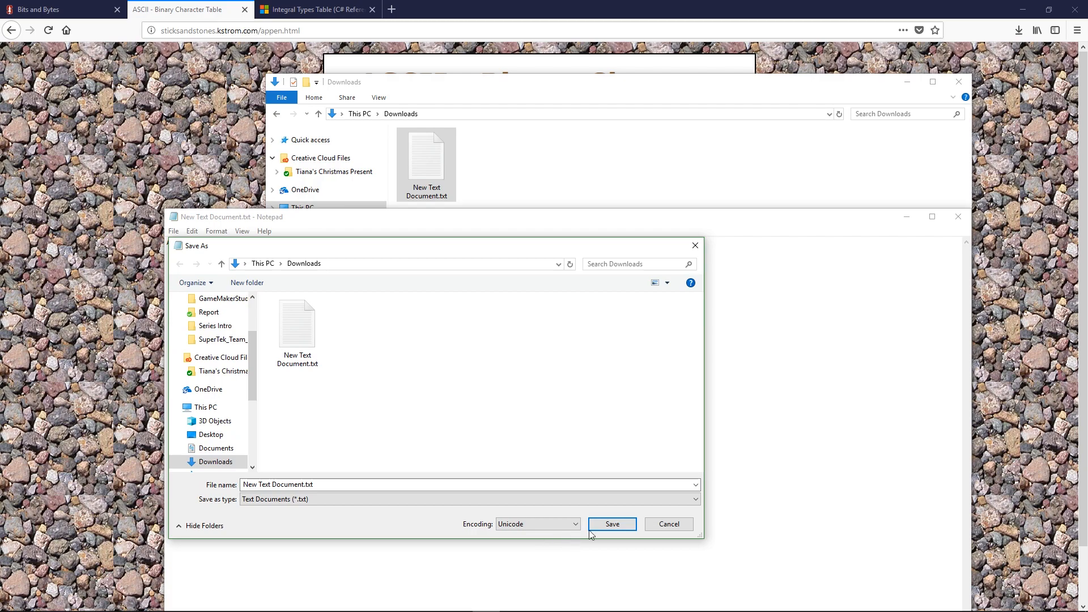
left_click(611, 524)
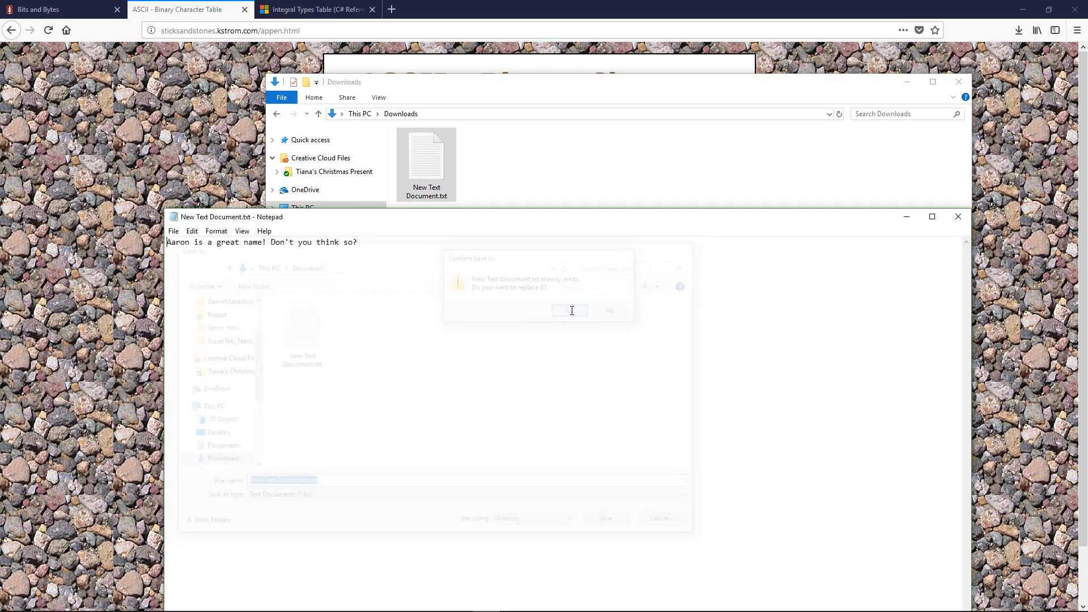
right_click(427, 157)
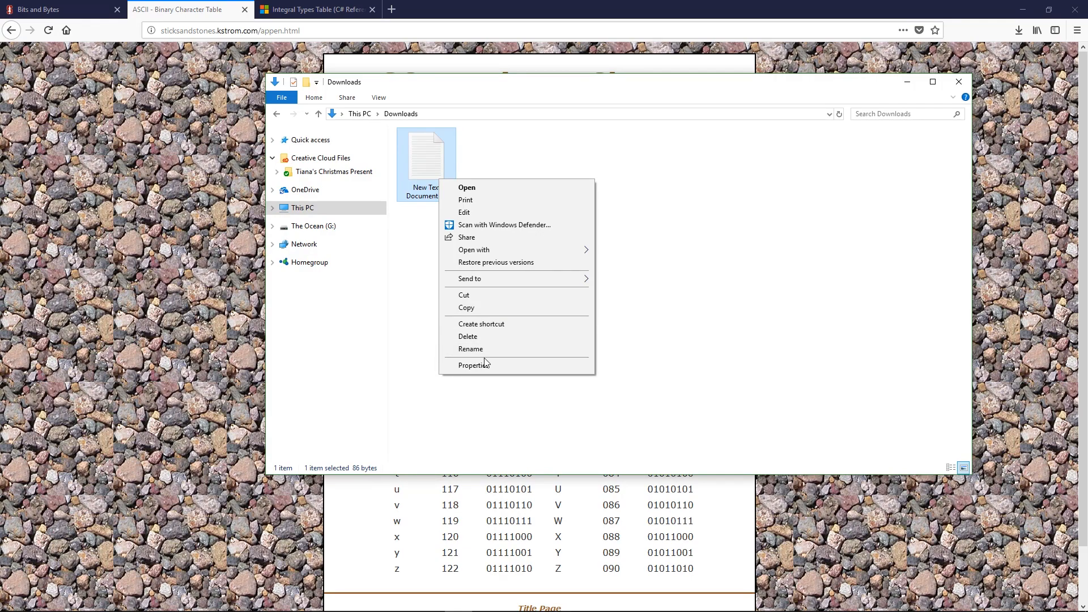
left_click(475, 365)
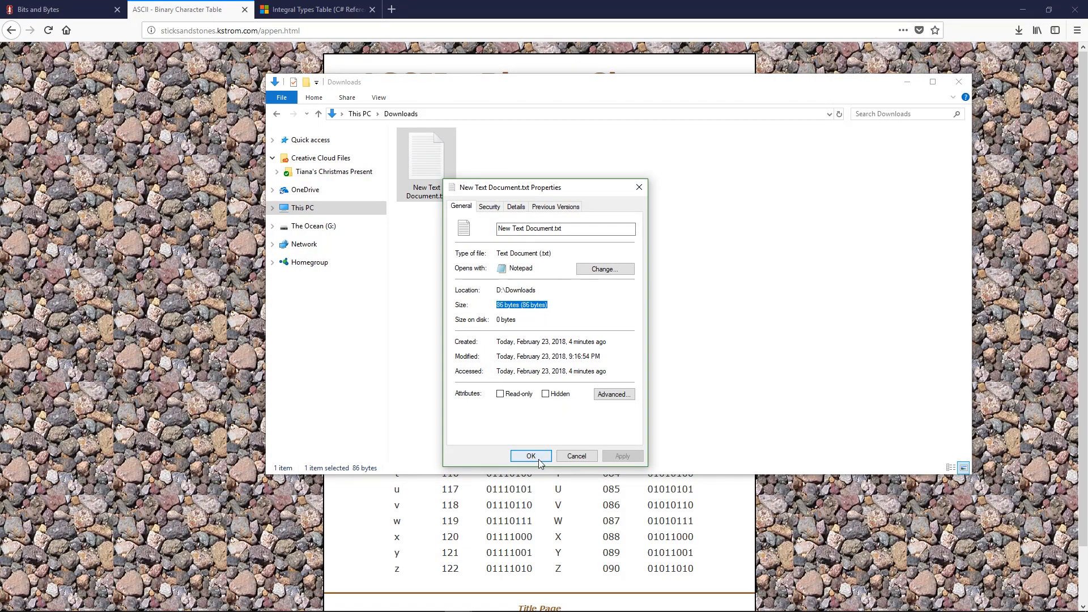
left_click(530, 456)
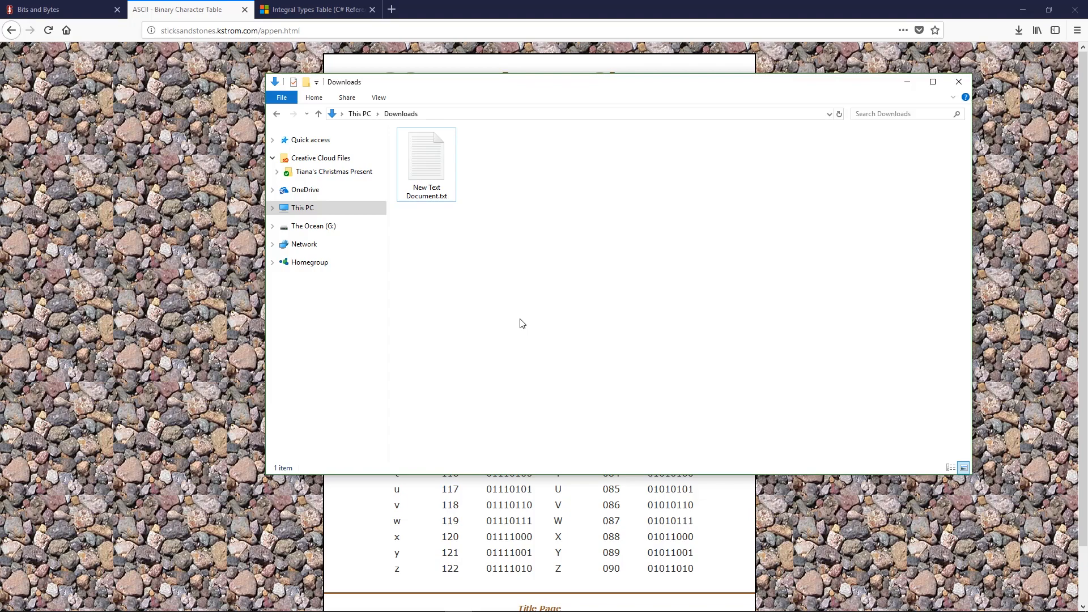
Step: Return to the ASCII Binary Character Table and highlight A's code 01000001
left_click(959, 81)
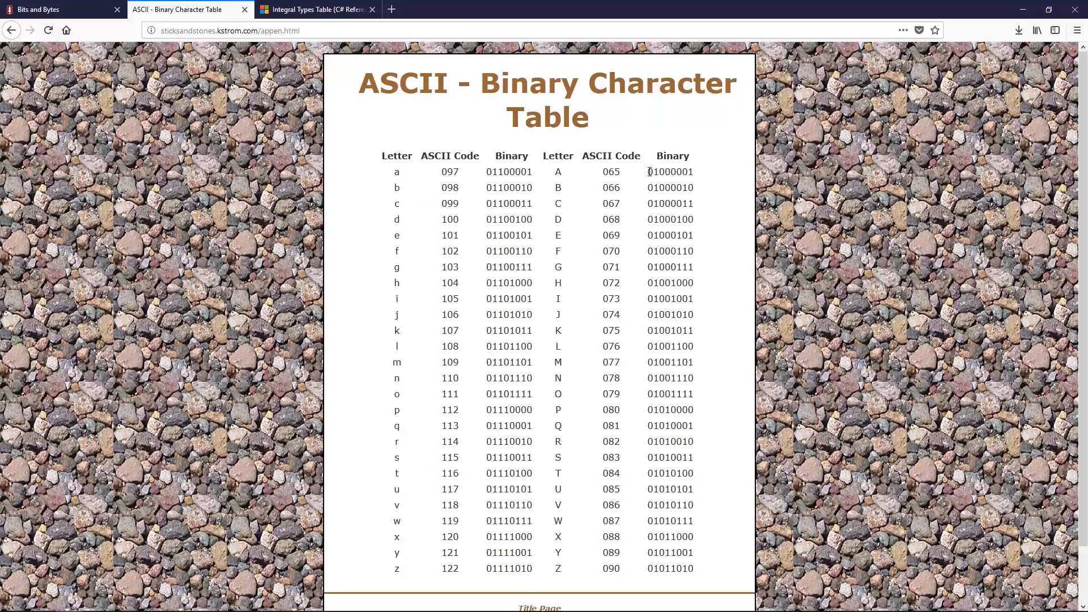
double_click(670, 171)
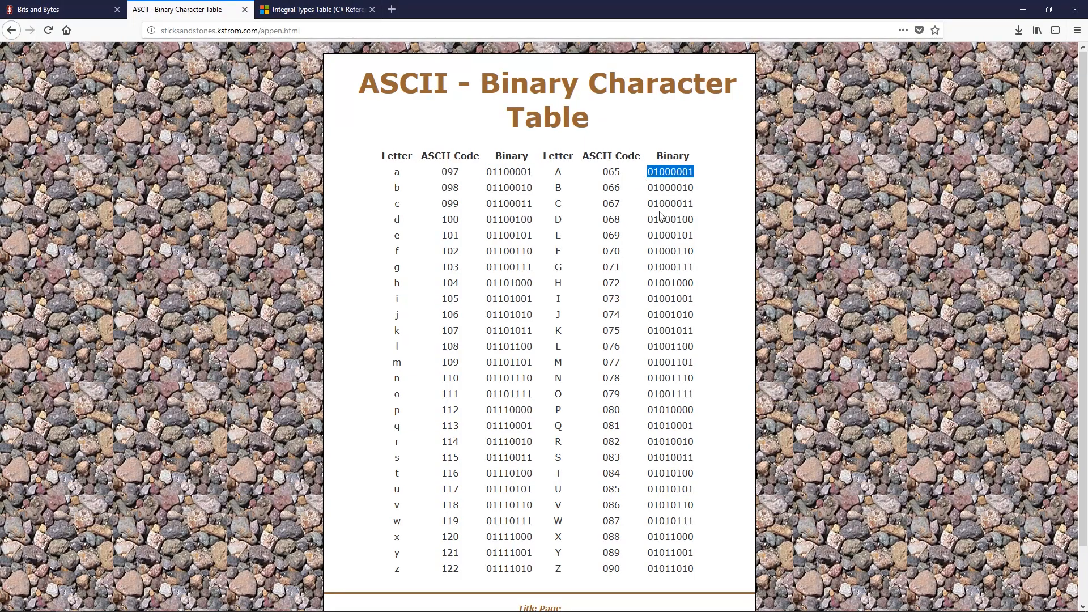
mouse_move(727, 213)
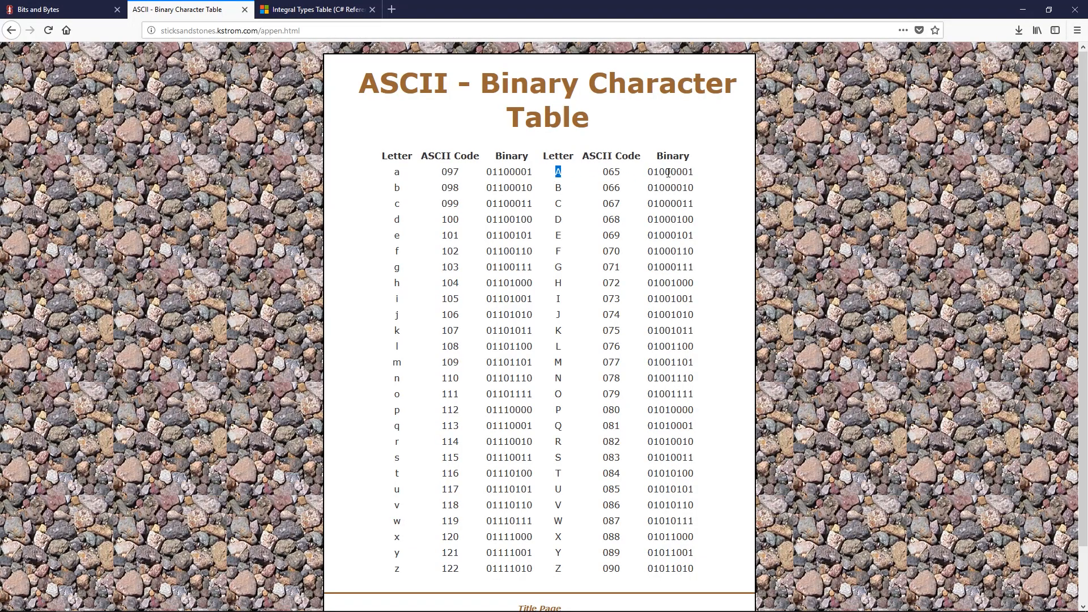
mouse_move(568, 179)
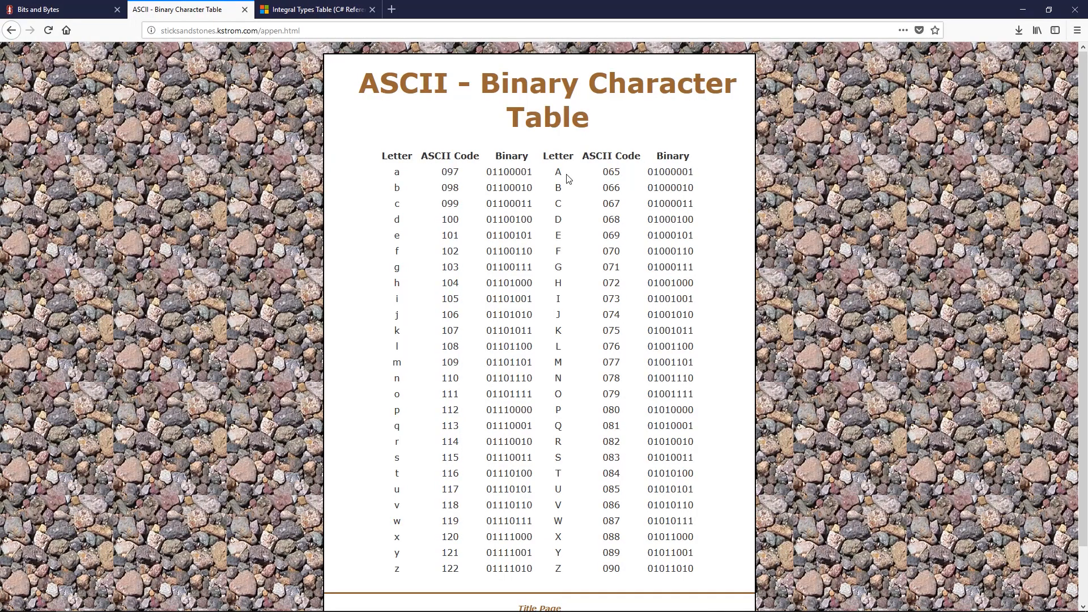
mouse_move(871, 231)
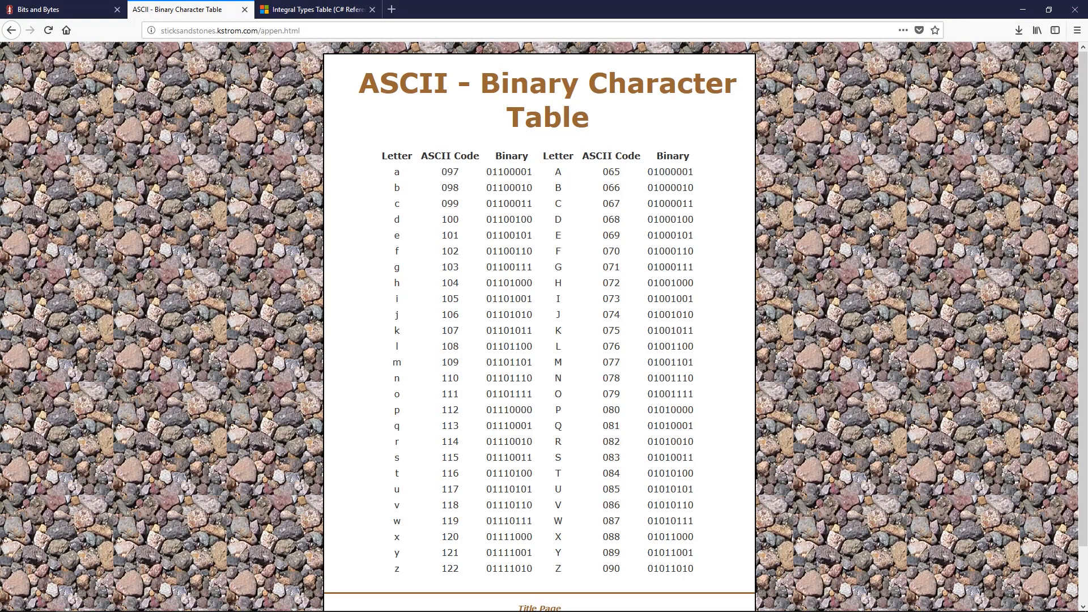
mouse_move(912, 262)
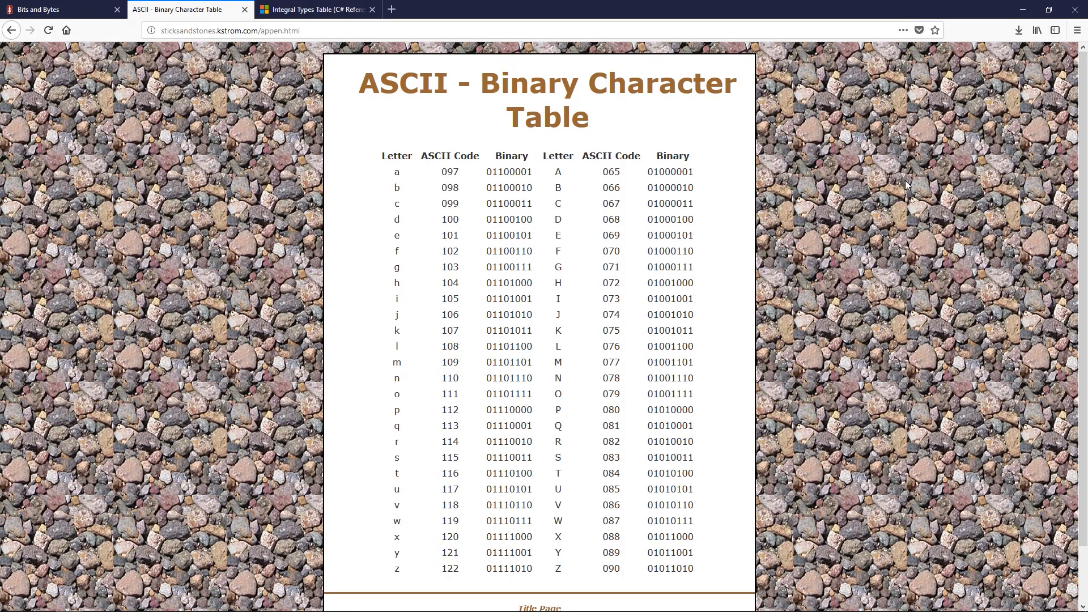
mouse_move(868, 192)
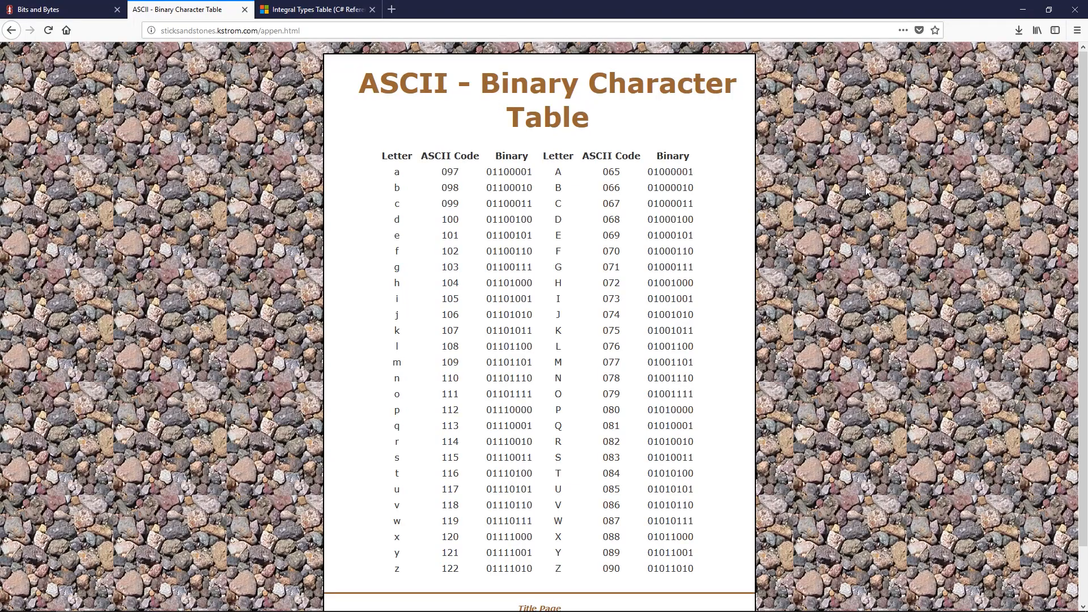
mouse_move(865, 245)
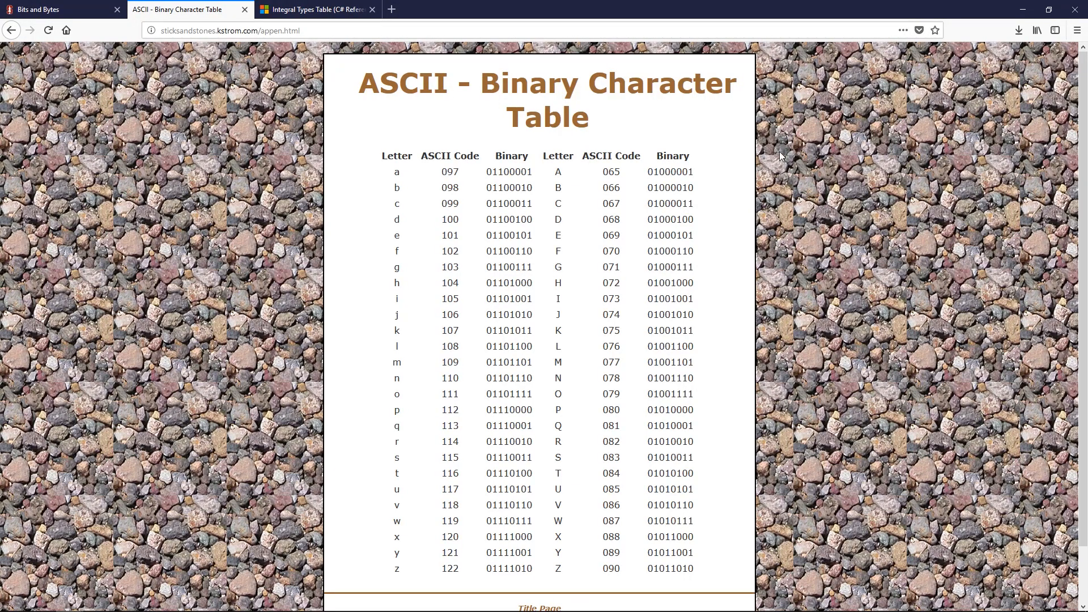
mouse_move(916, 304)
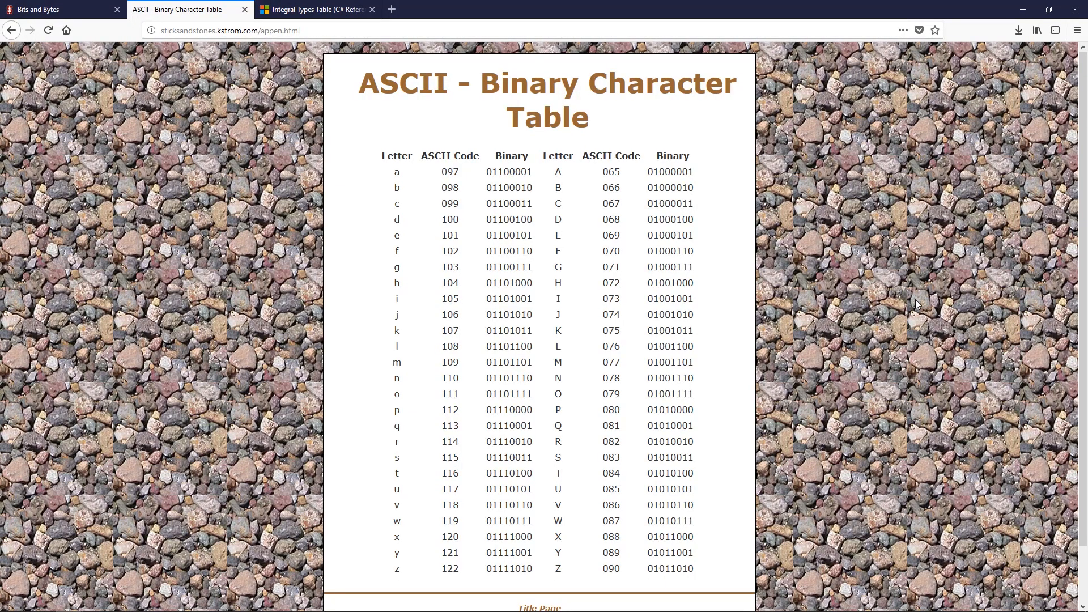
Step: Highlight A's binary code once more, then go to the Stanford Bits and Bytes lesson
double_click(670, 171)
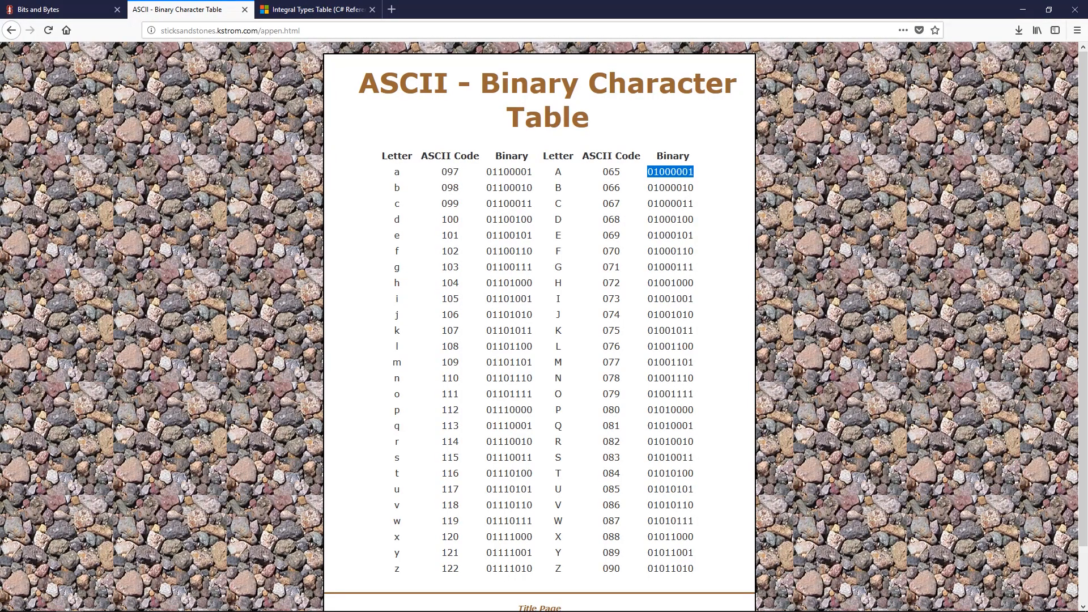
mouse_move(861, 161)
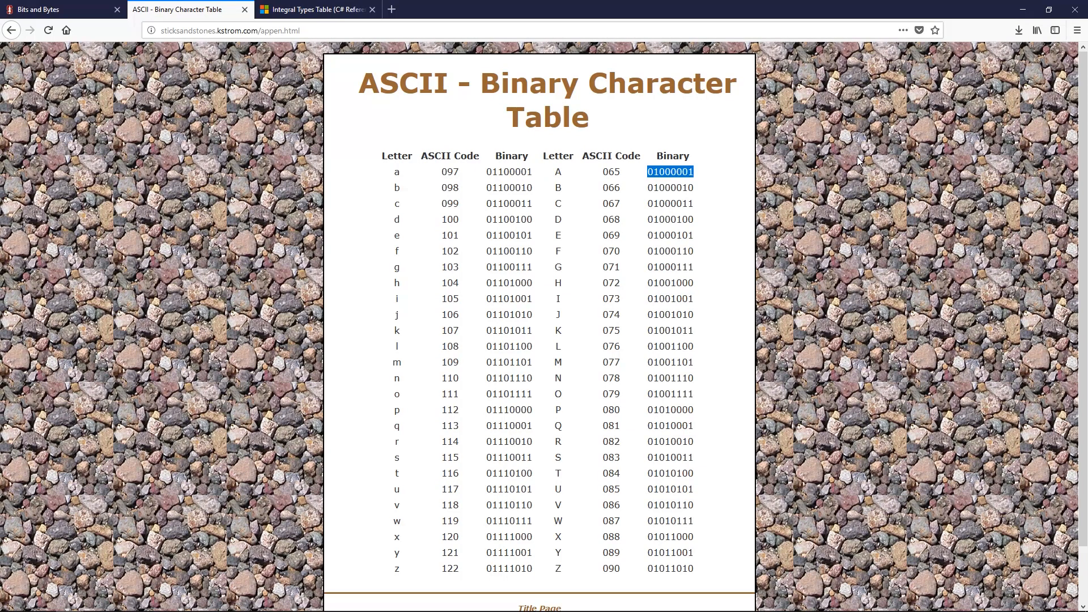
mouse_move(740, 166)
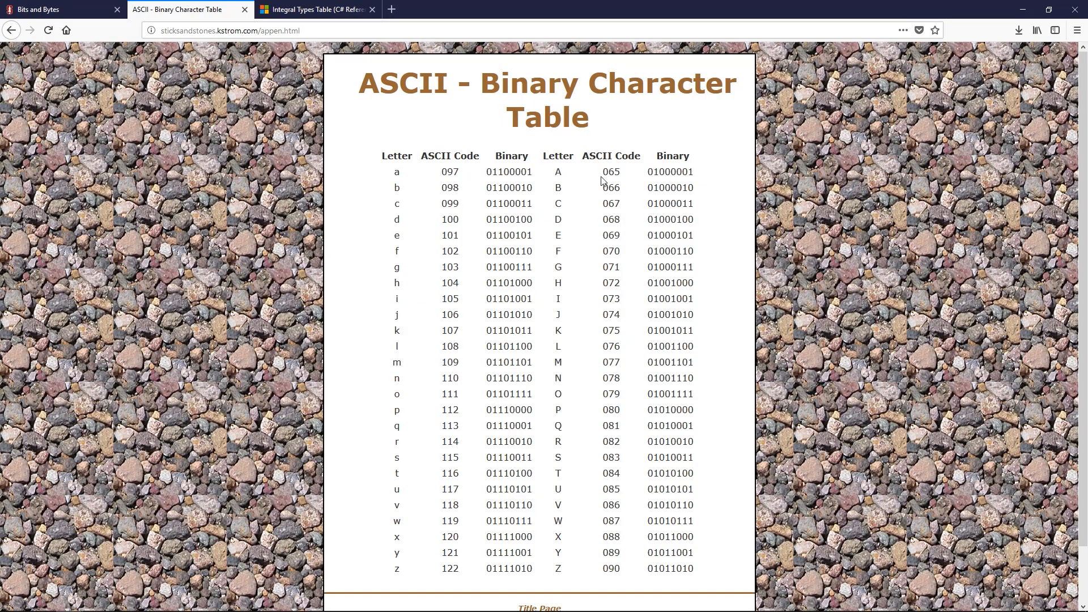
left_click(59, 9)
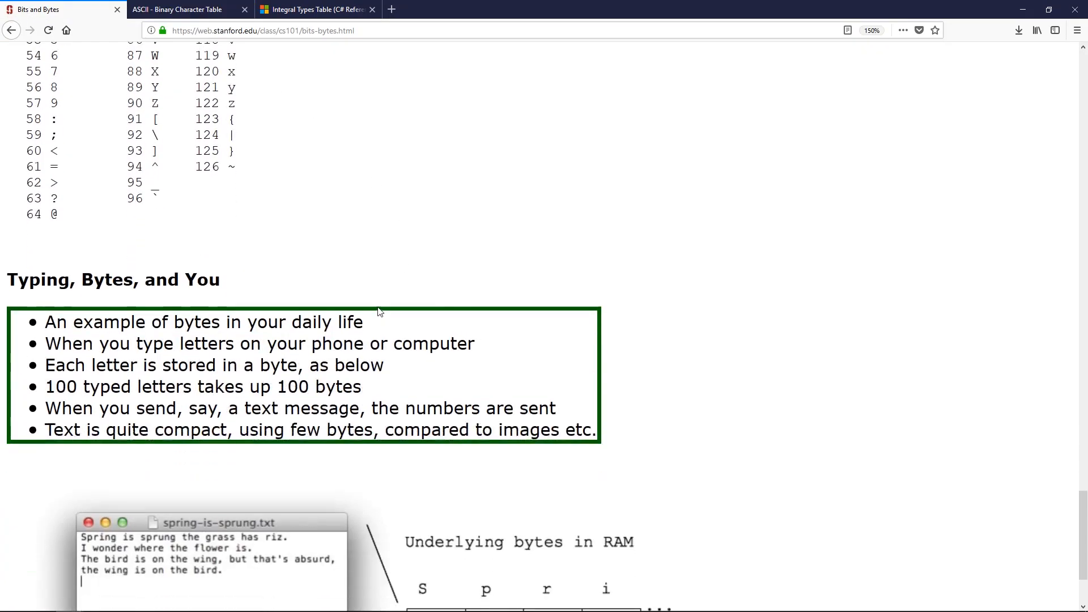
Step: Review the Typing, Bytes, and You section, then show the C# Integral Types Table
scroll("down", 3)
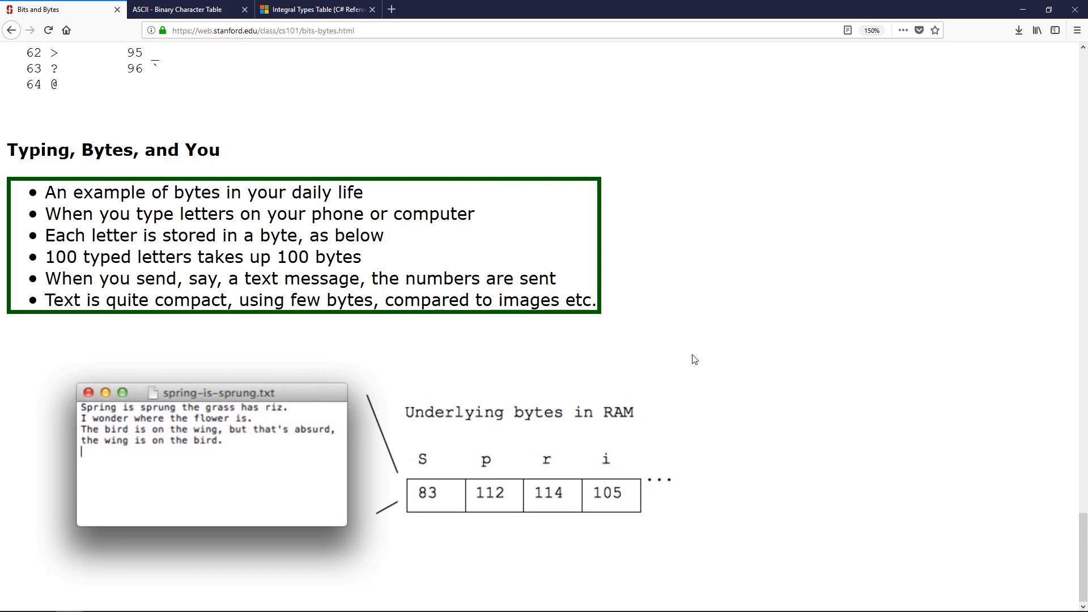
left_click(314, 9)
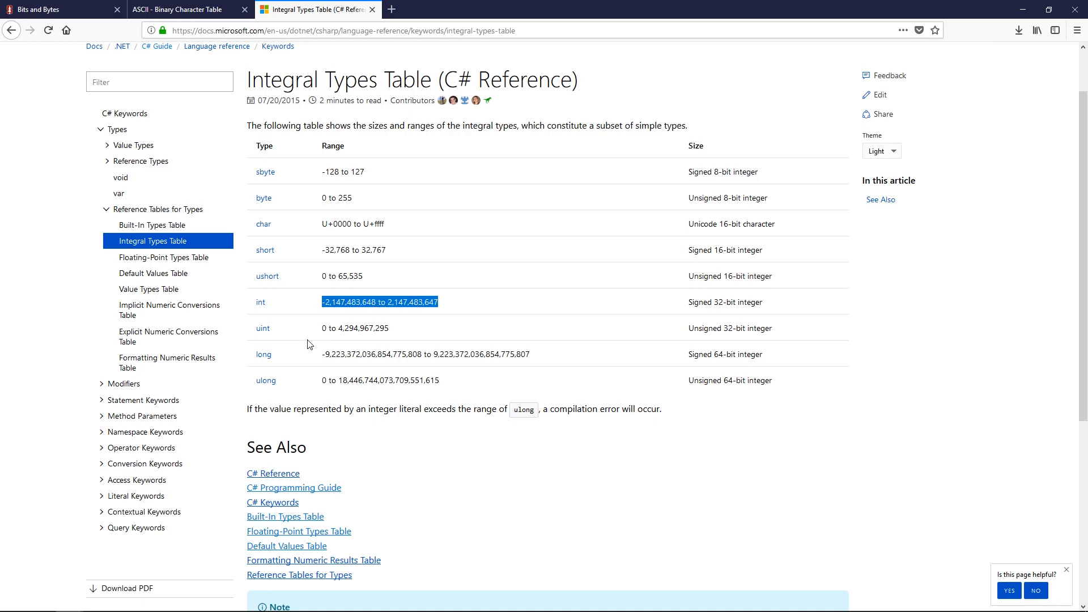
double_click(263, 354)
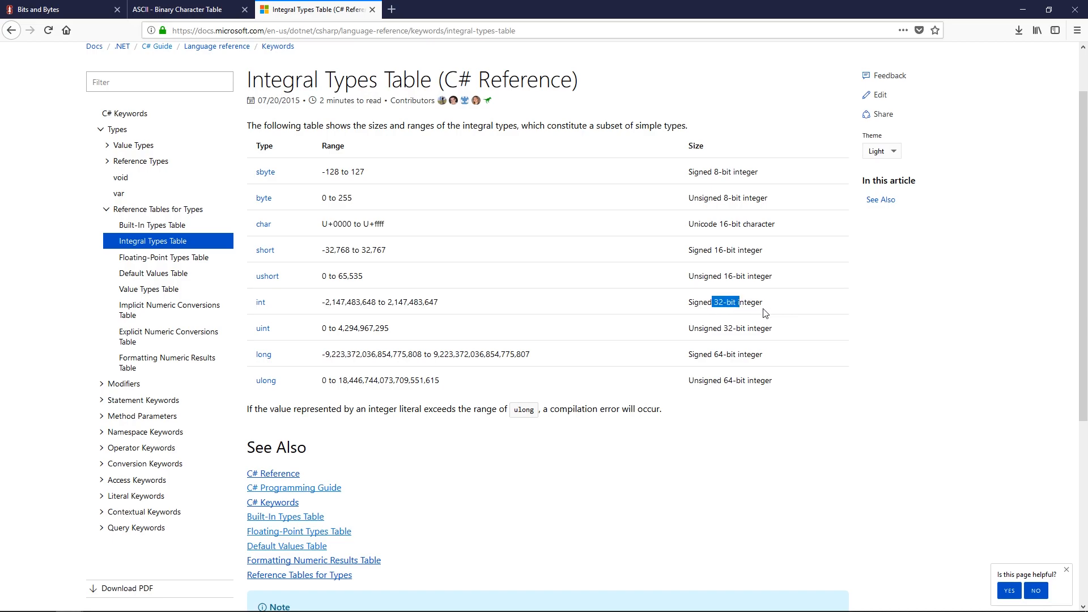
double_click(412, 302)
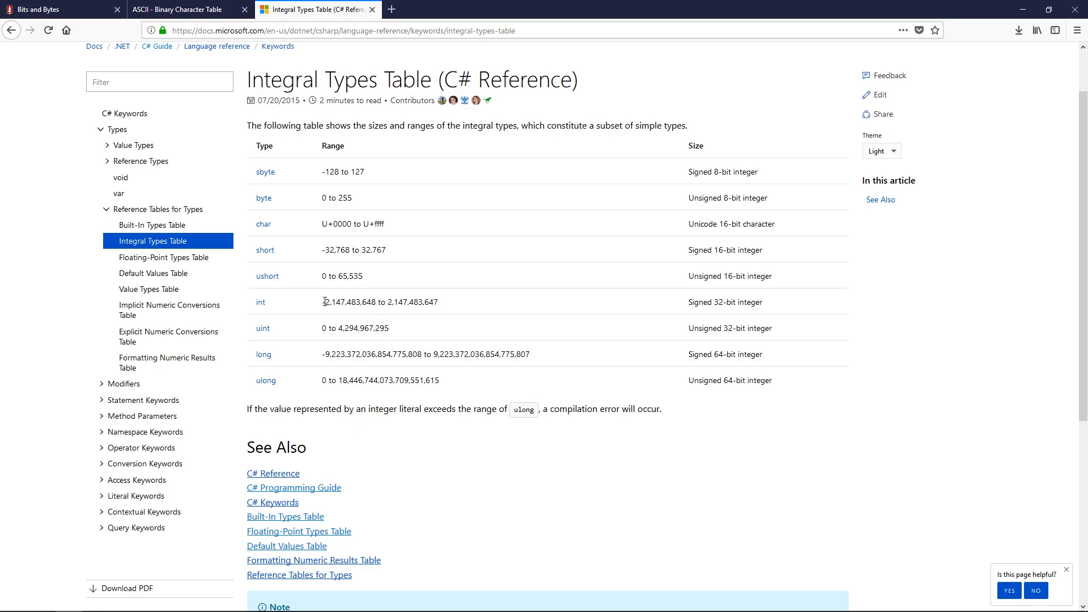
left_click_drag(387, 301, 440, 302)
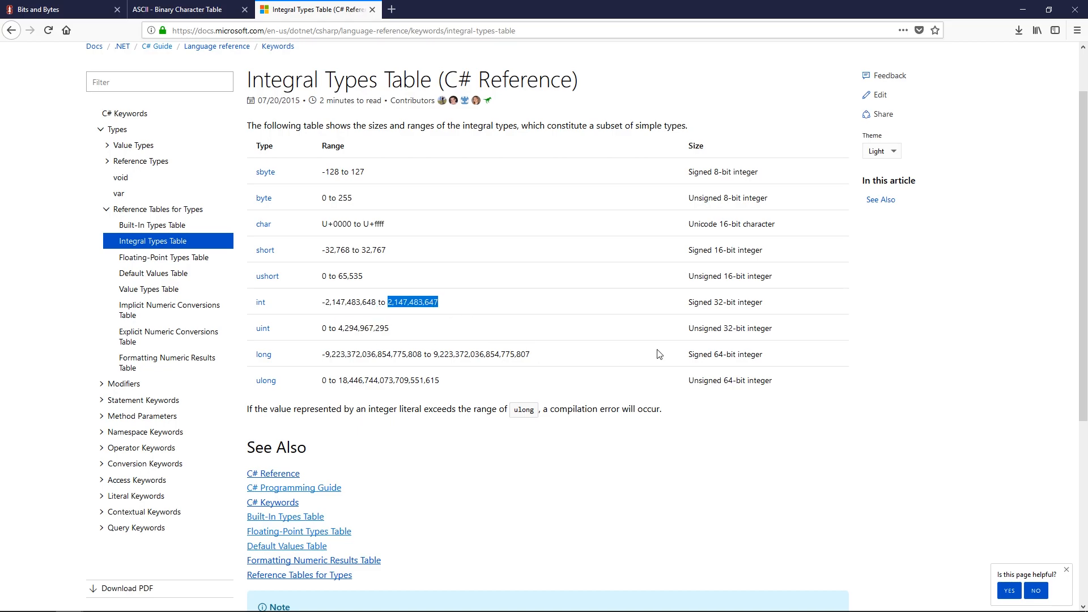
double_click(462, 353)
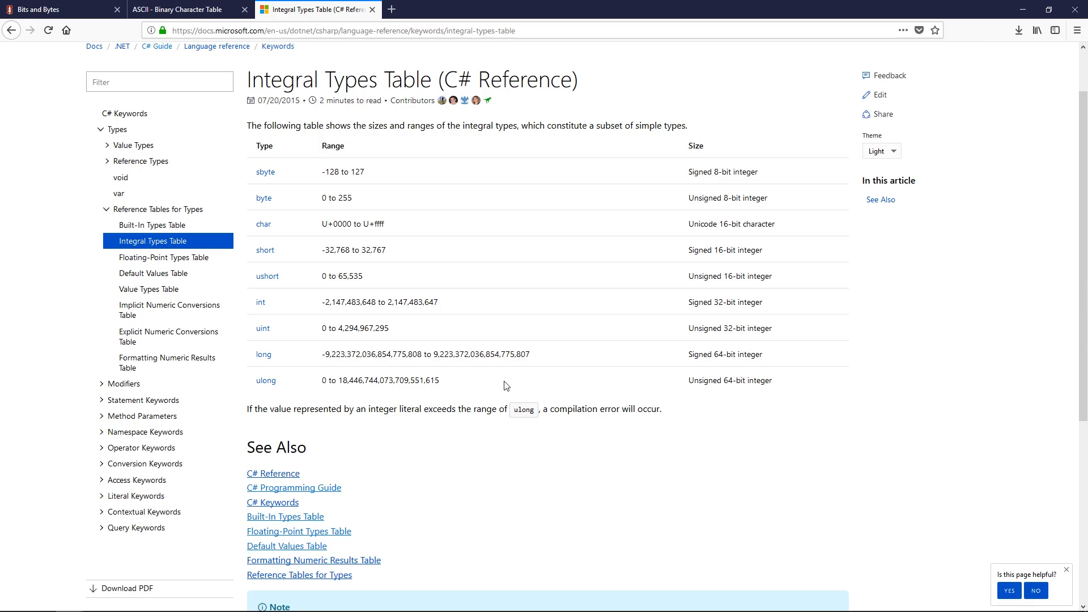
mouse_move(507, 385)
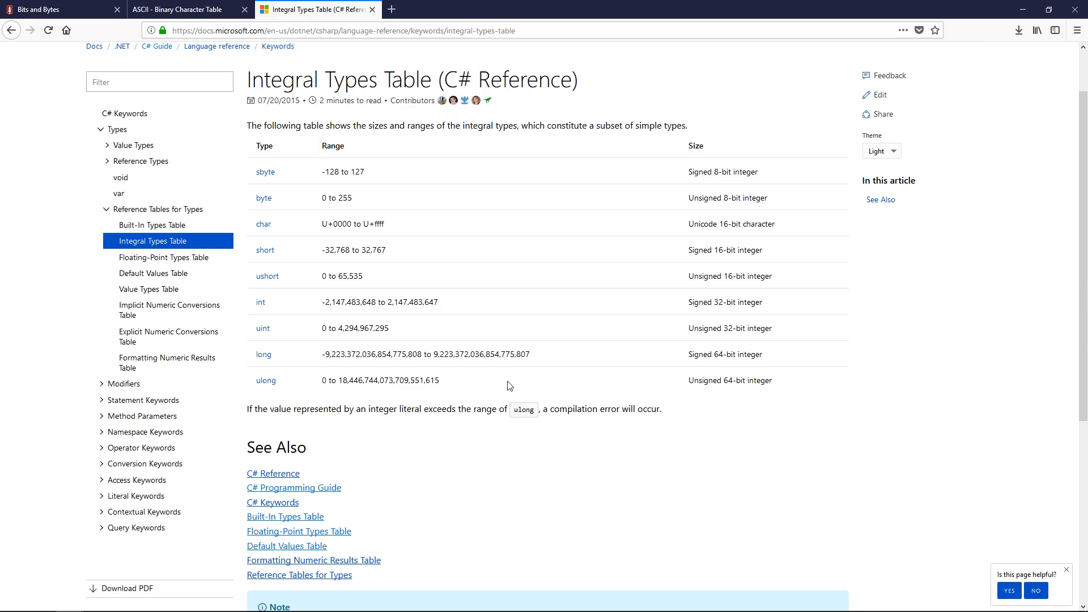